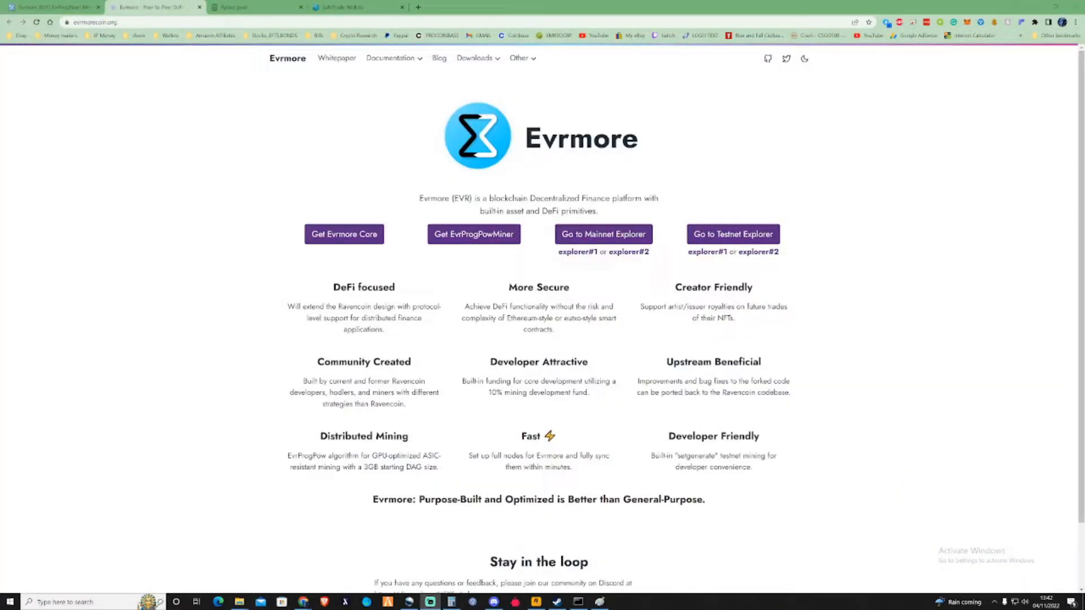
mouse_move(958, 238)
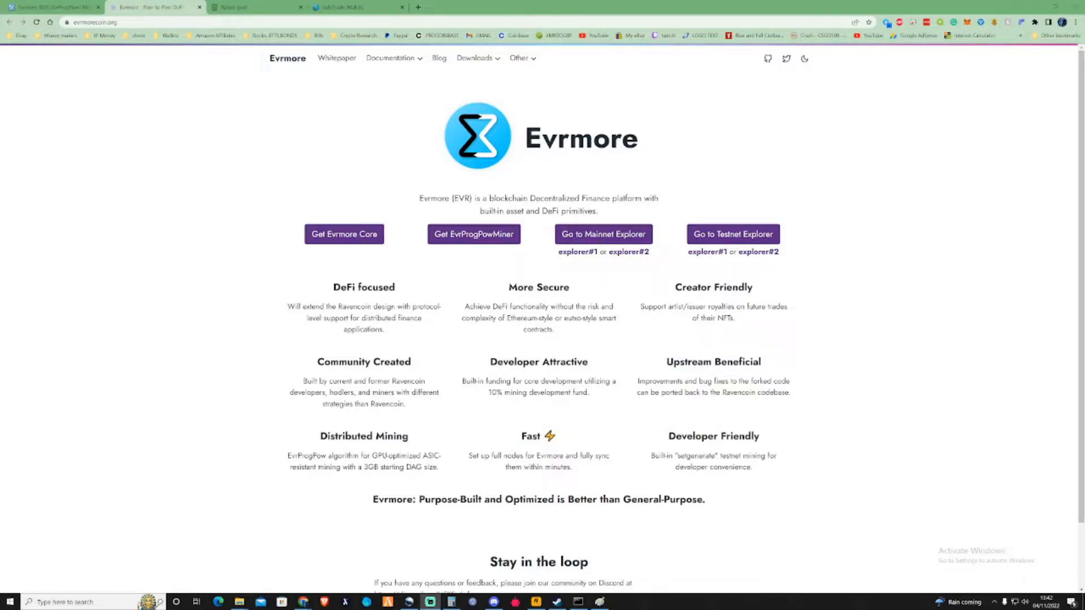
mouse_move(645, 191)
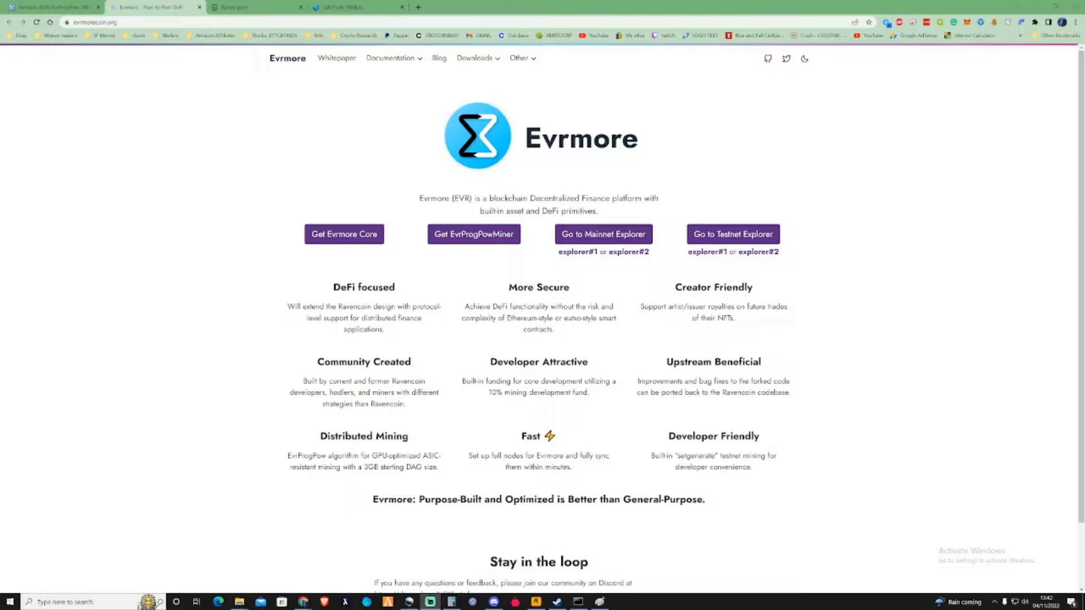
mouse_move(473, 350)
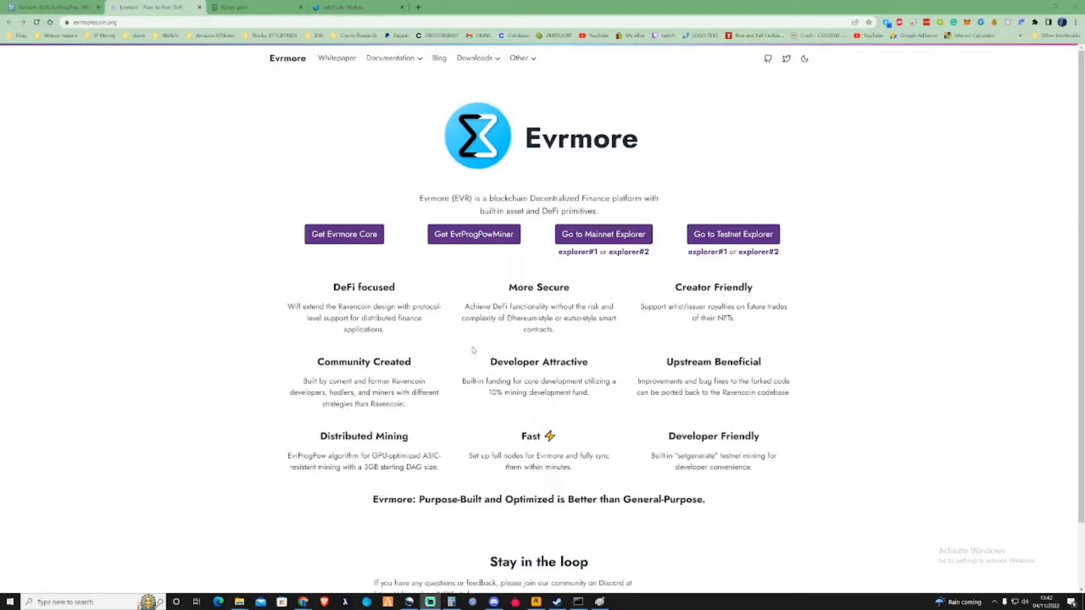
mouse_move(474, 351)
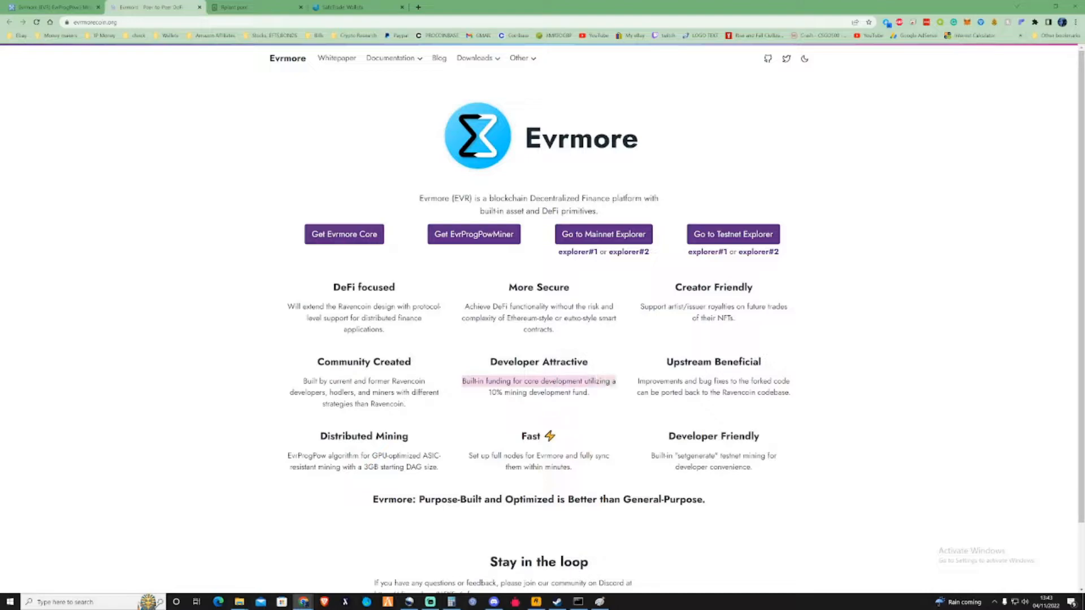
mouse_move(574, 401)
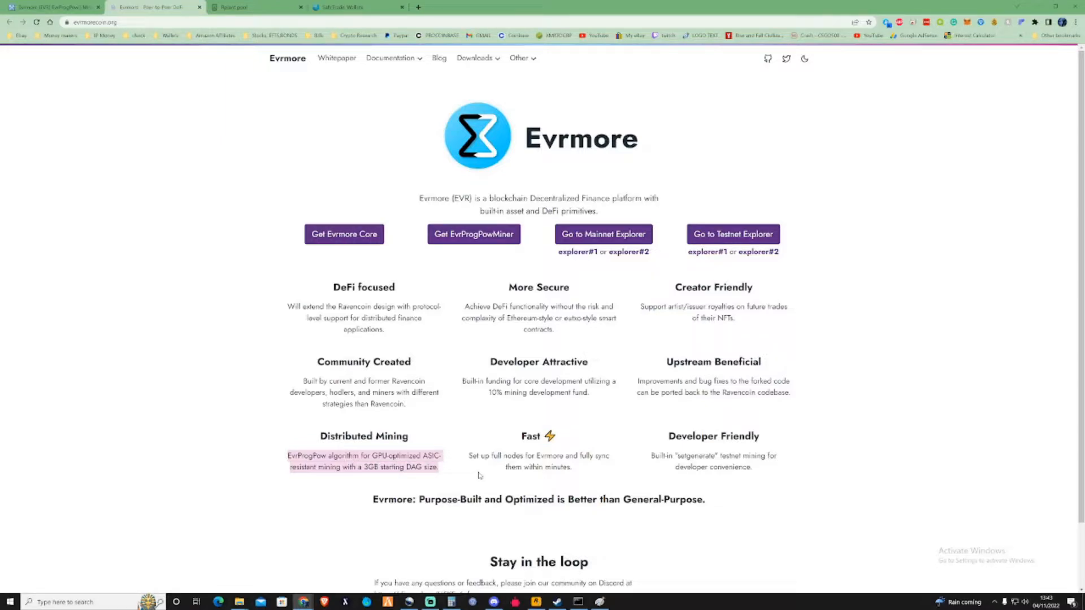
mouse_move(479, 475)
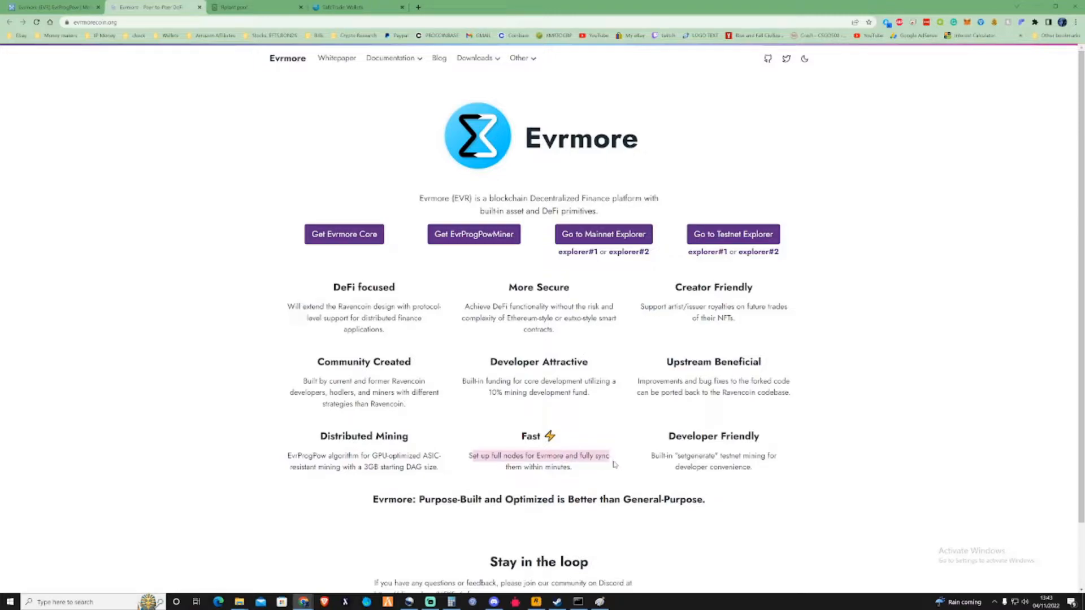
mouse_move(660, 450)
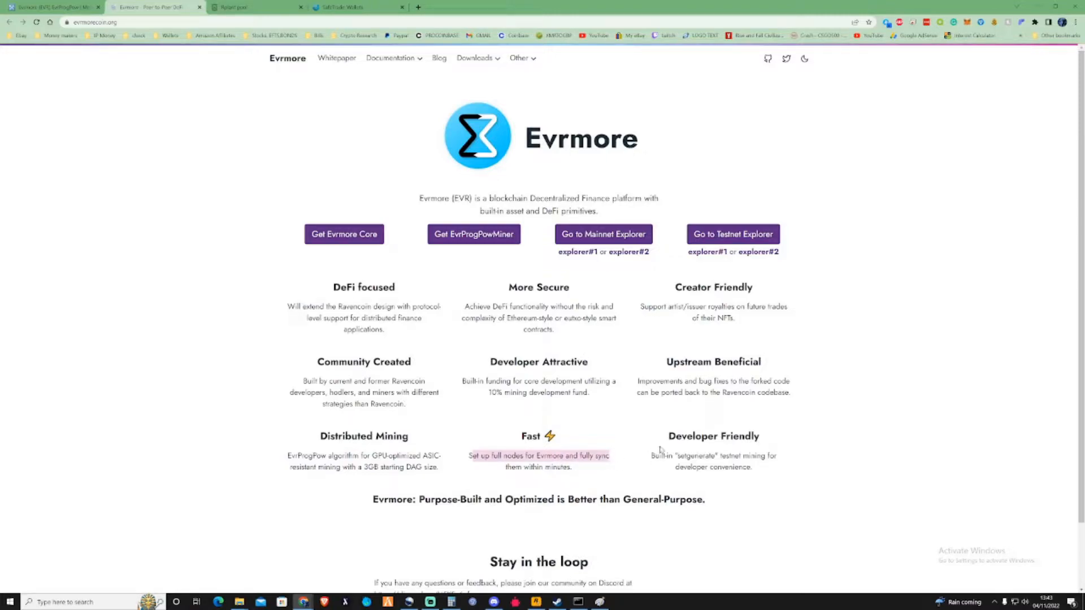
Step: Browse the Evrmore homepage feature overview, then switch to the SafeTrade EVR wallet page
scroll(down, 3)
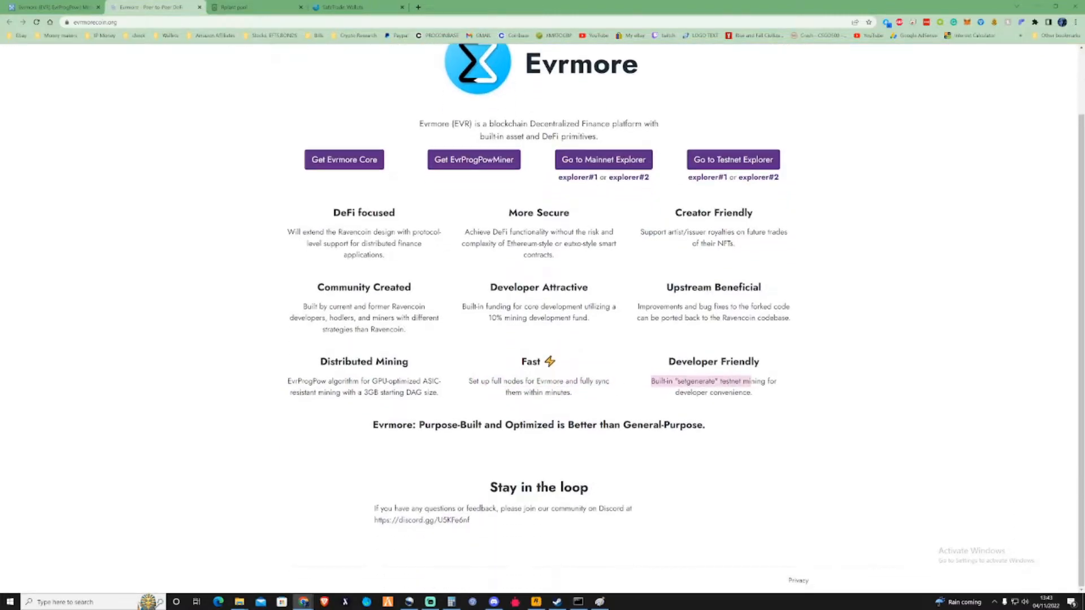
scroll(up, 3)
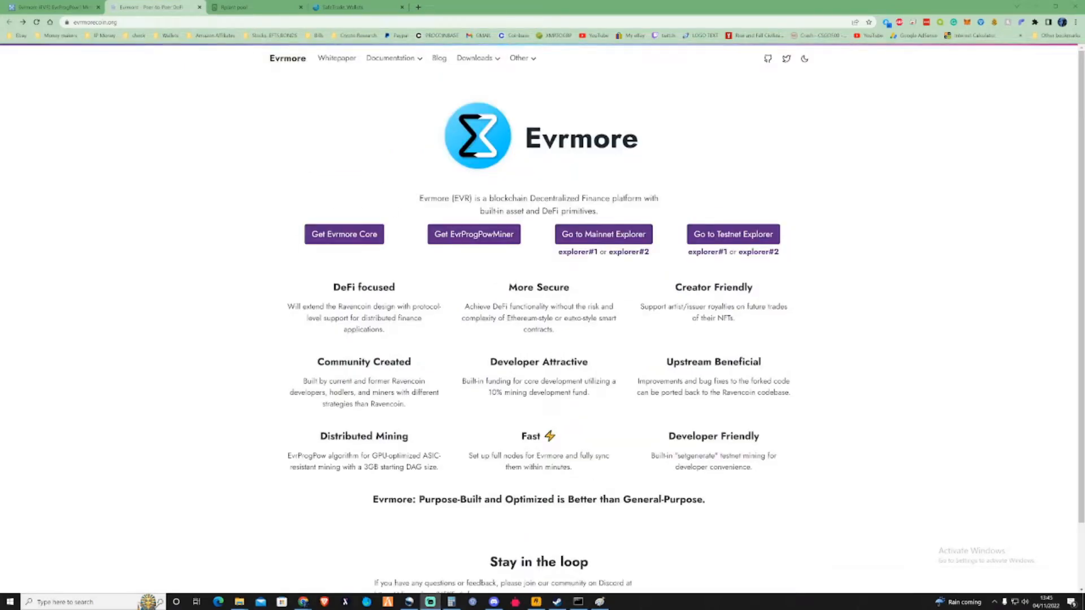
mouse_move(888, 268)
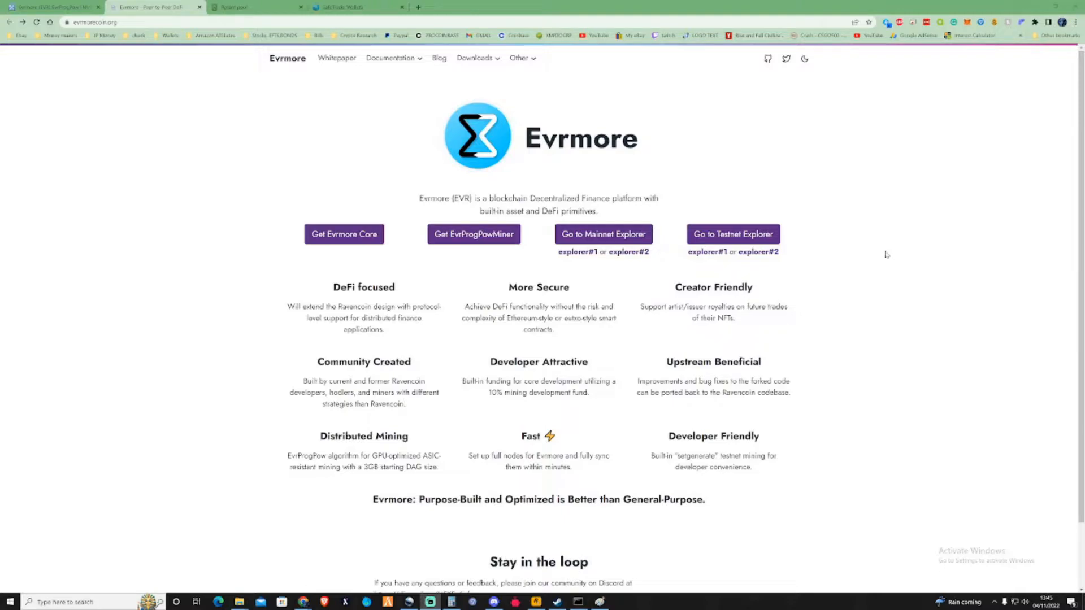
mouse_move(892, 263)
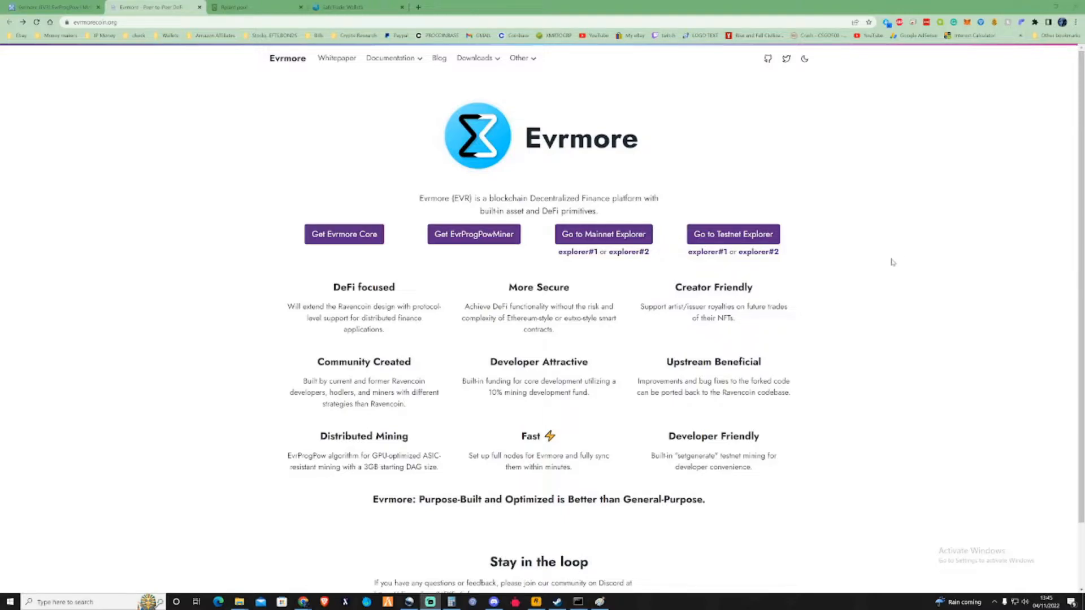
scroll(down, 3)
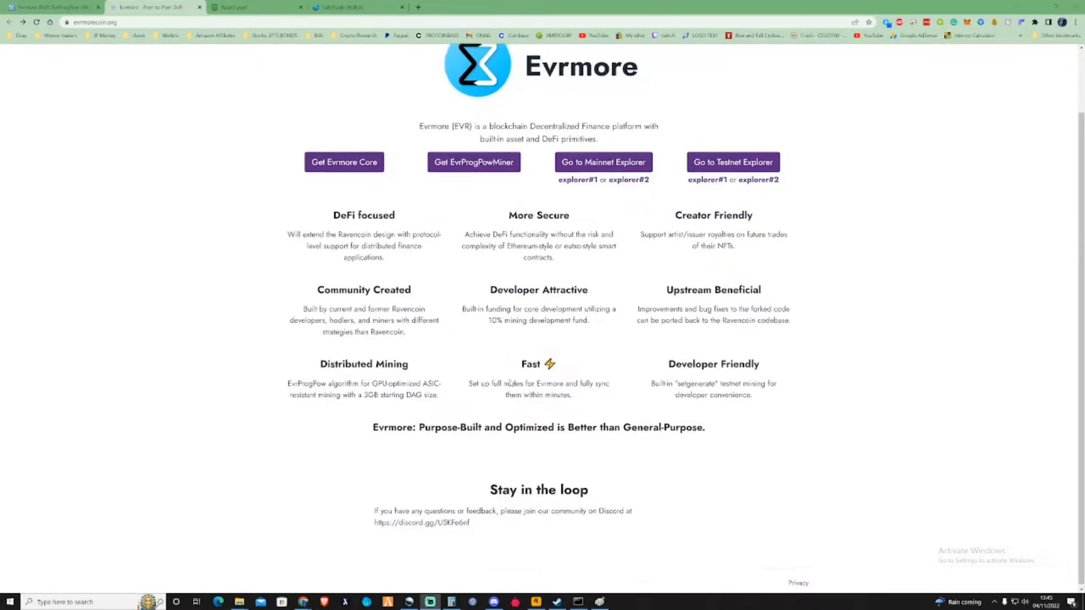
scroll(up, 3)
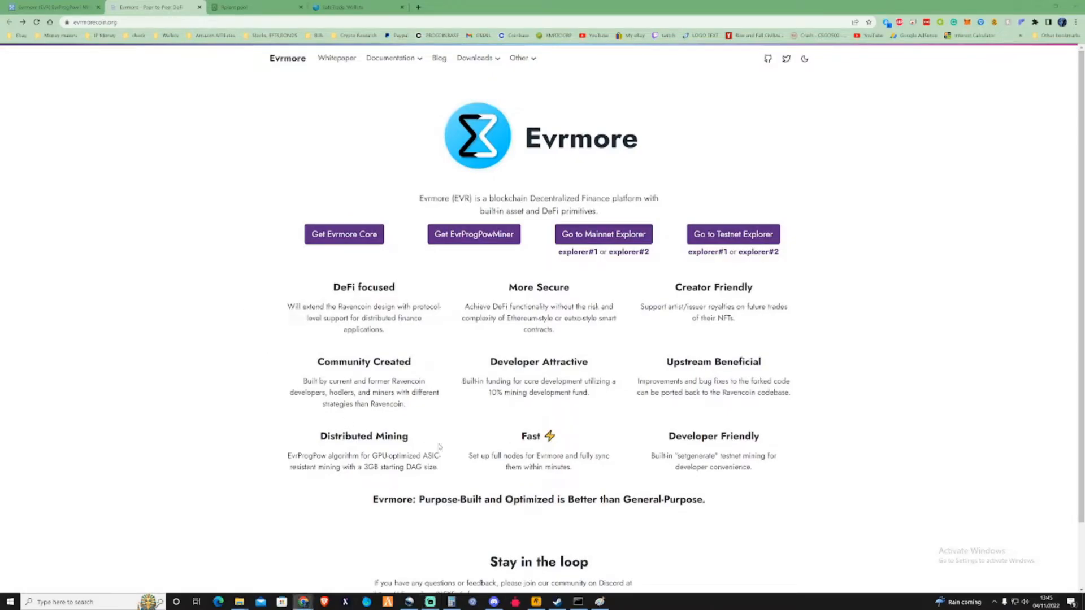
click(354, 7)
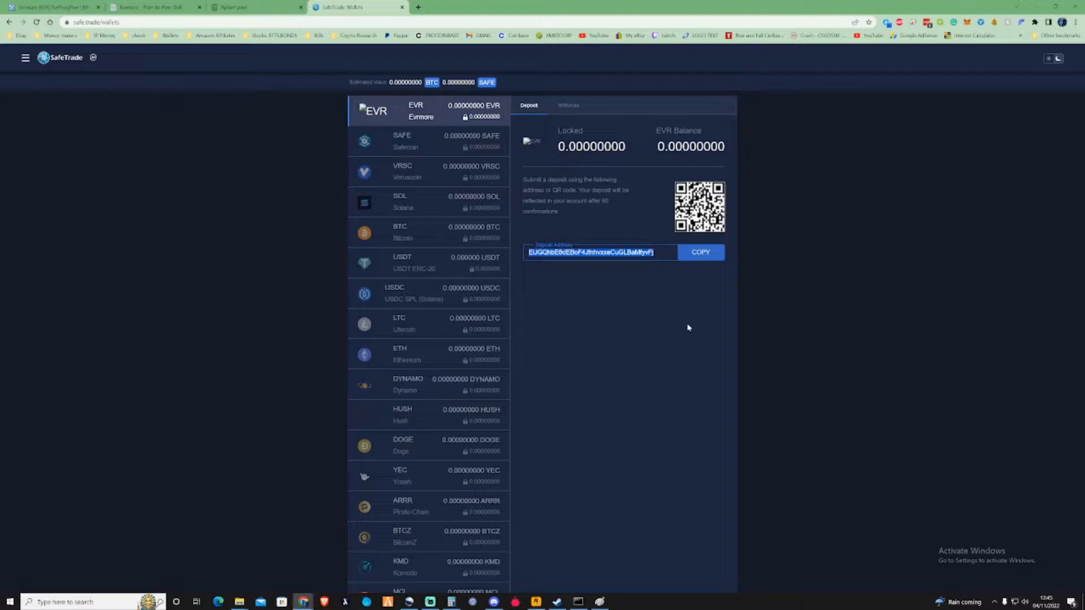
mouse_move(644, 284)
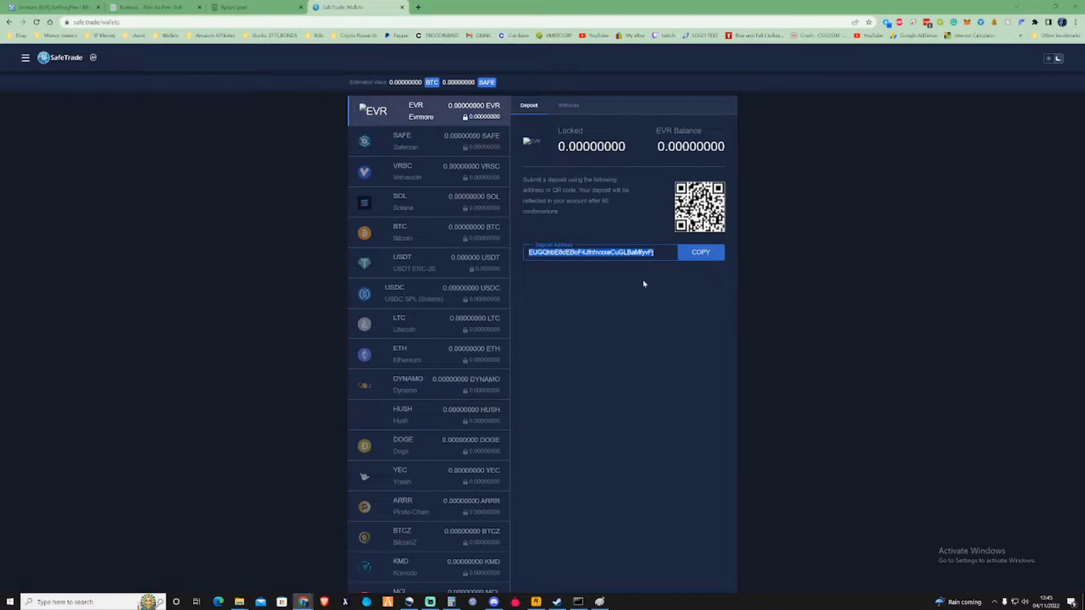
mouse_move(316, 244)
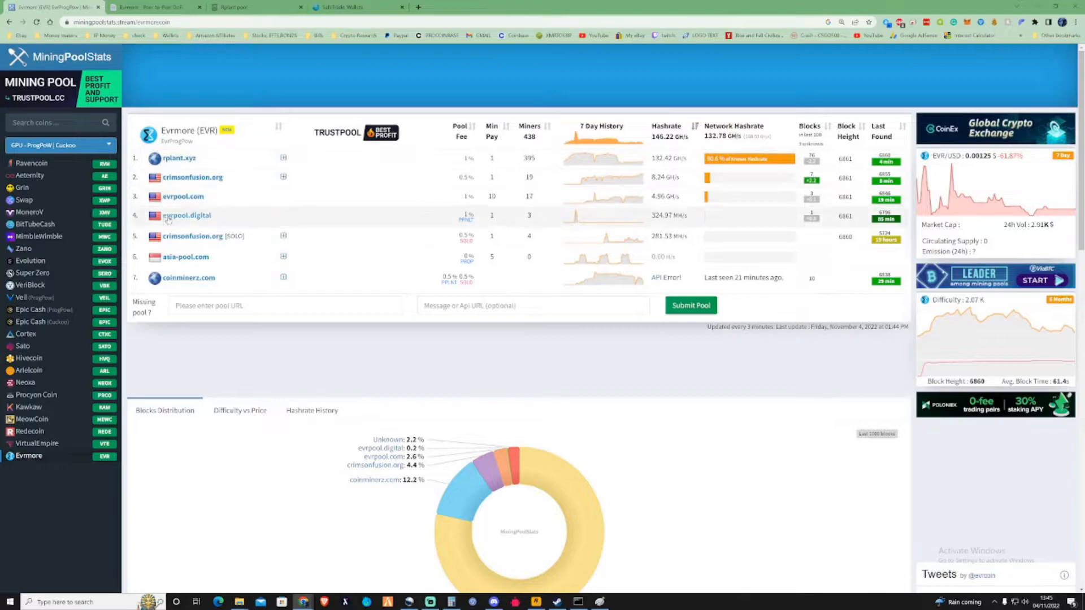
mouse_move(191, 236)
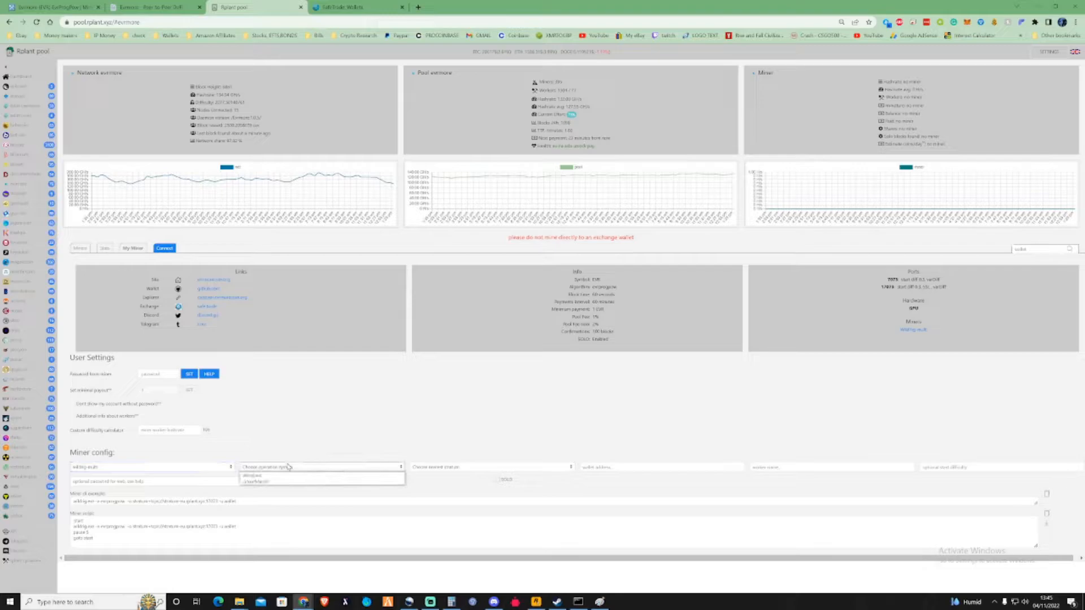
Step: Set the miner OS to Windows and select the generated WildRig start script
click(262, 475)
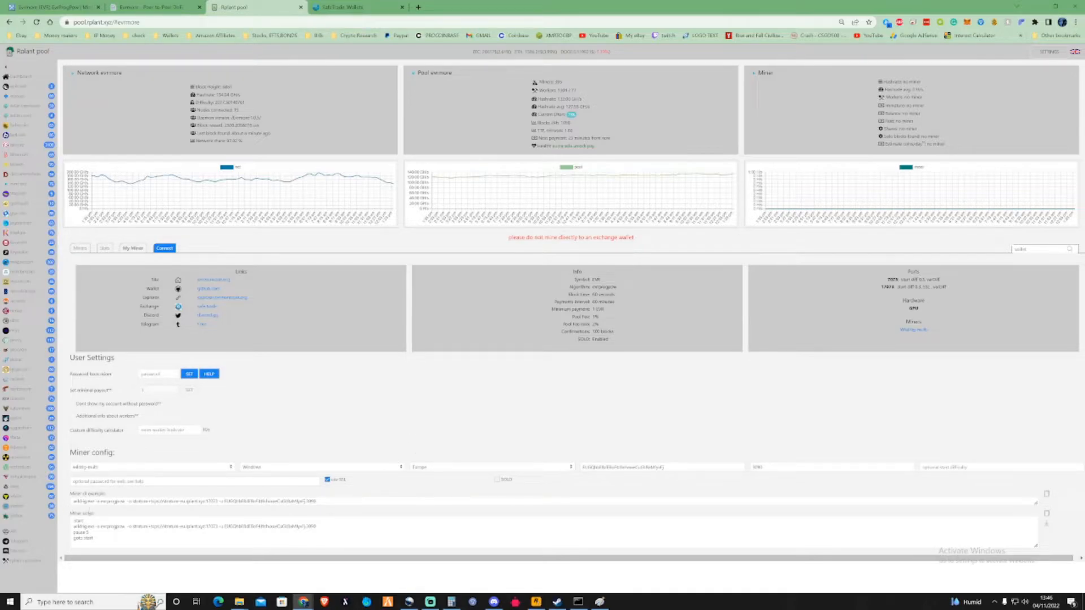
triple_click(194, 527)
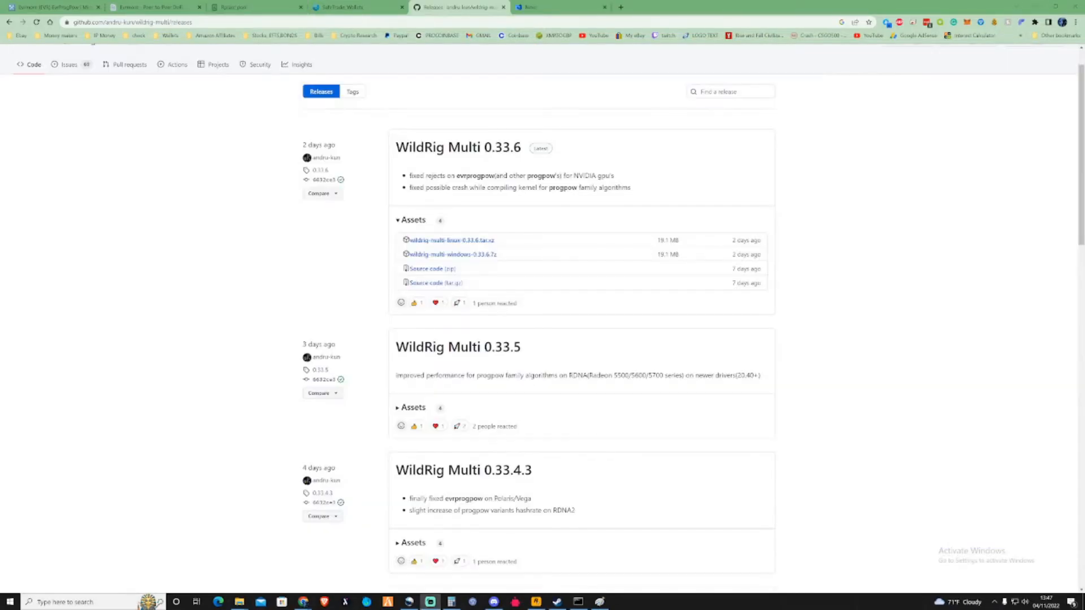
mouse_move(615, 173)
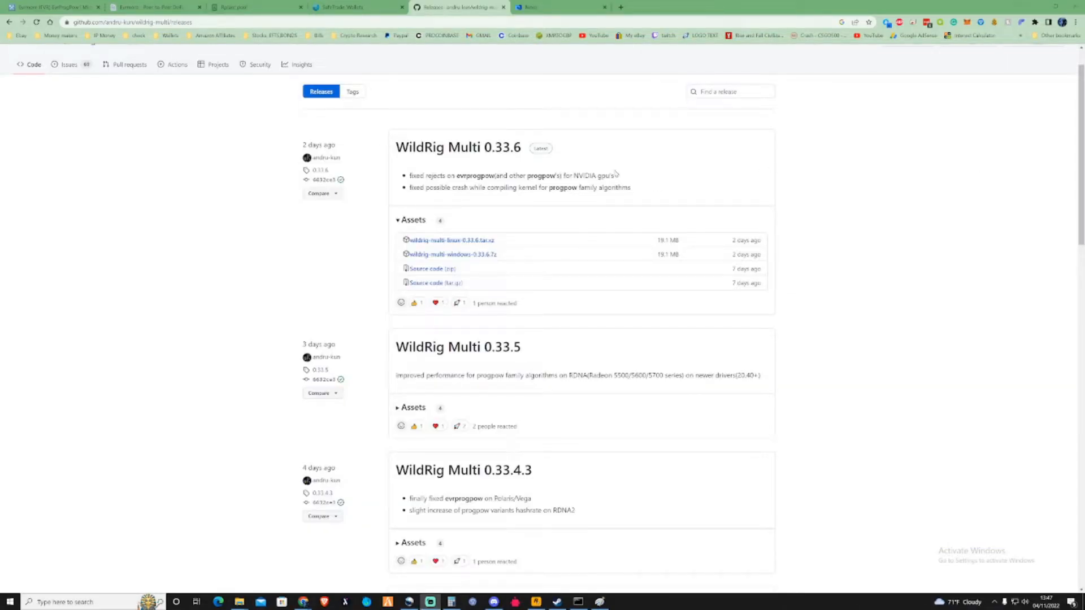
mouse_move(485, 262)
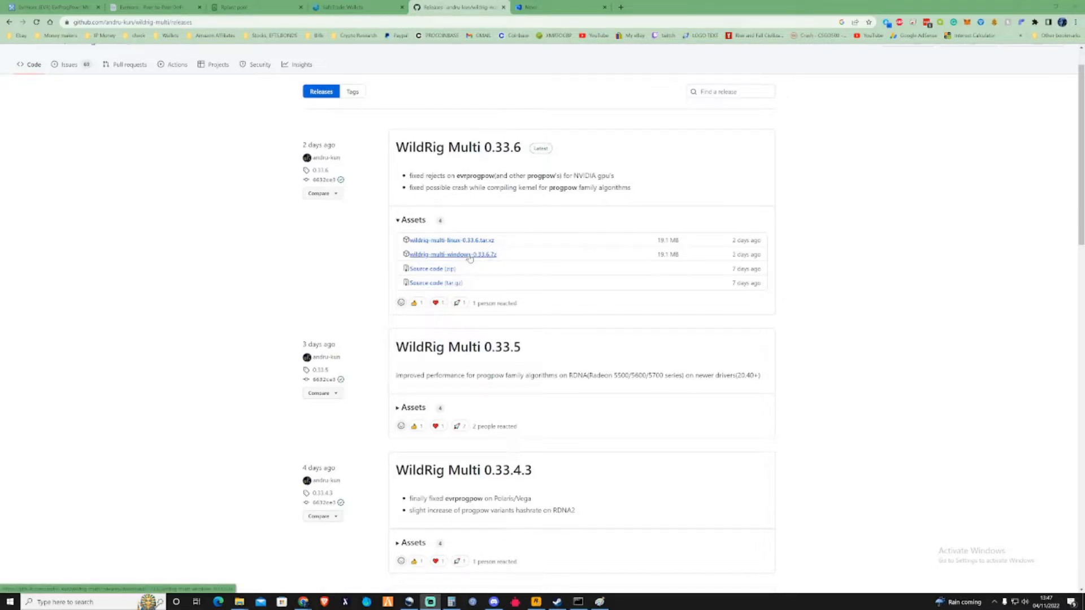
Step: Download wildrig-multi-windows-0.33.6.7z from the 0.33.6 release assets
click(452, 254)
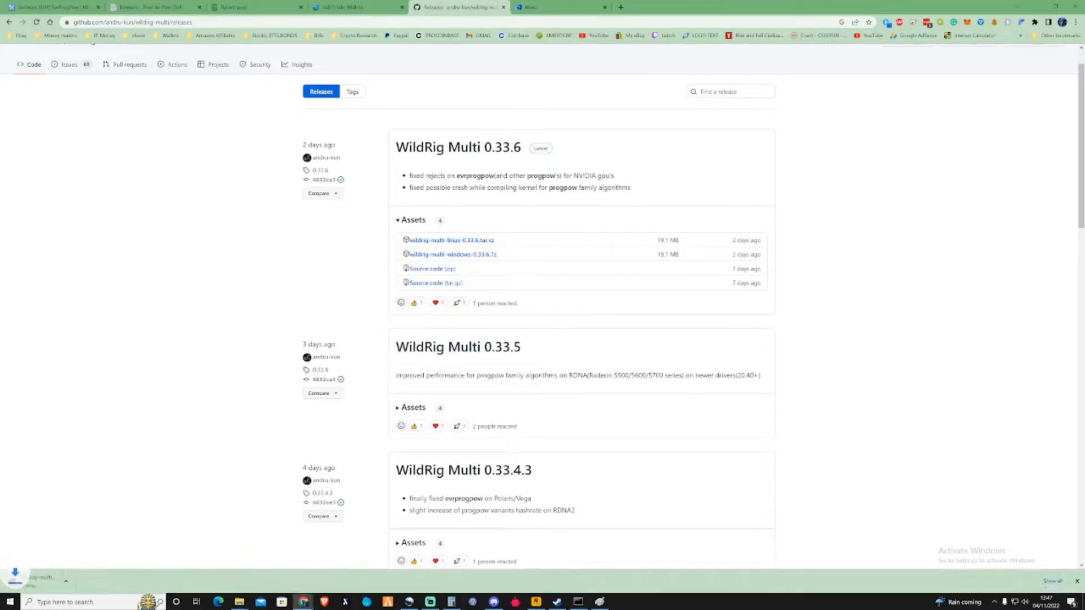
click(452, 254)
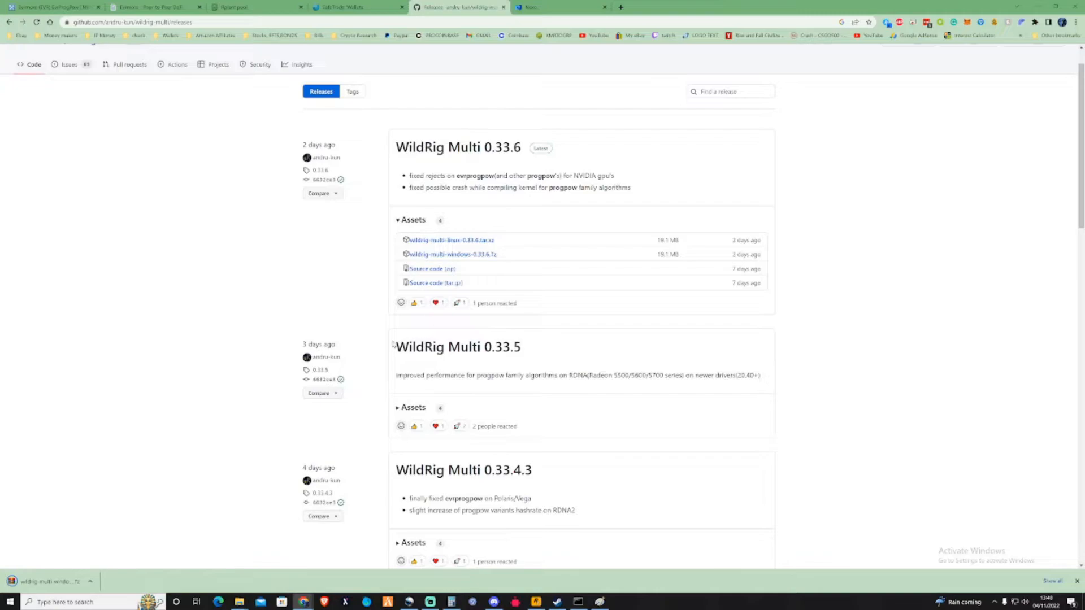
mouse_move(96, 569)
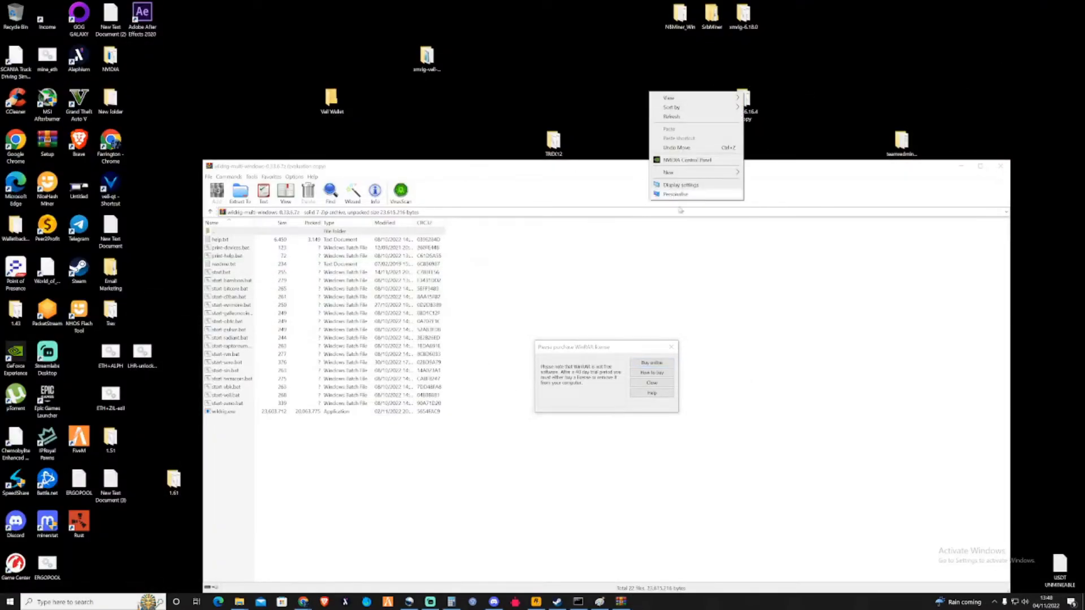
Step: Open the wildrig-multi-windows archive from Downloads and extract it into the desktop WILDRIG folder
click(667, 171)
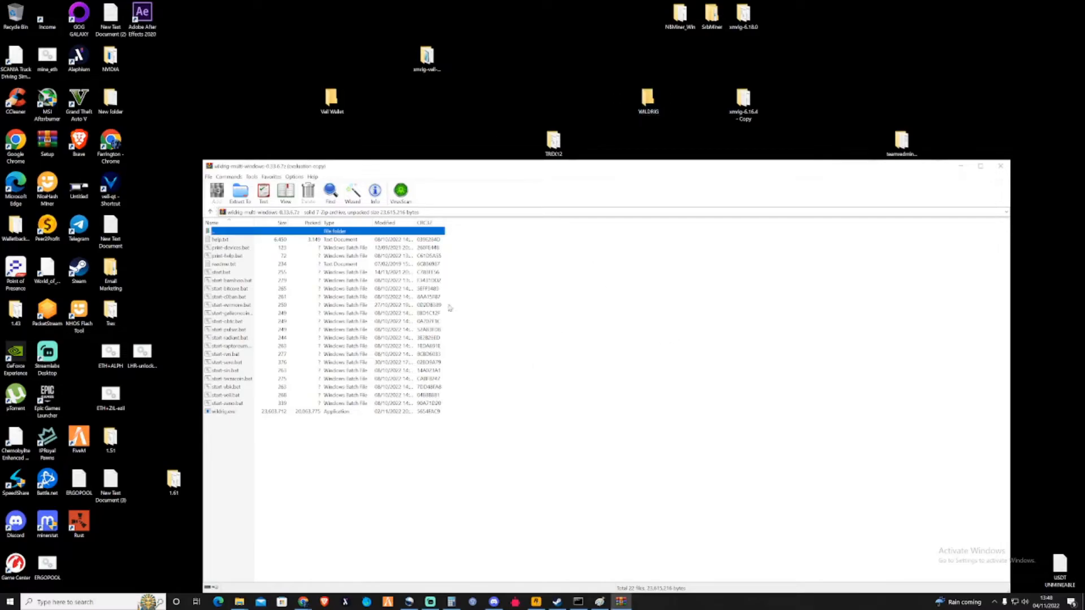
click(220, 238)
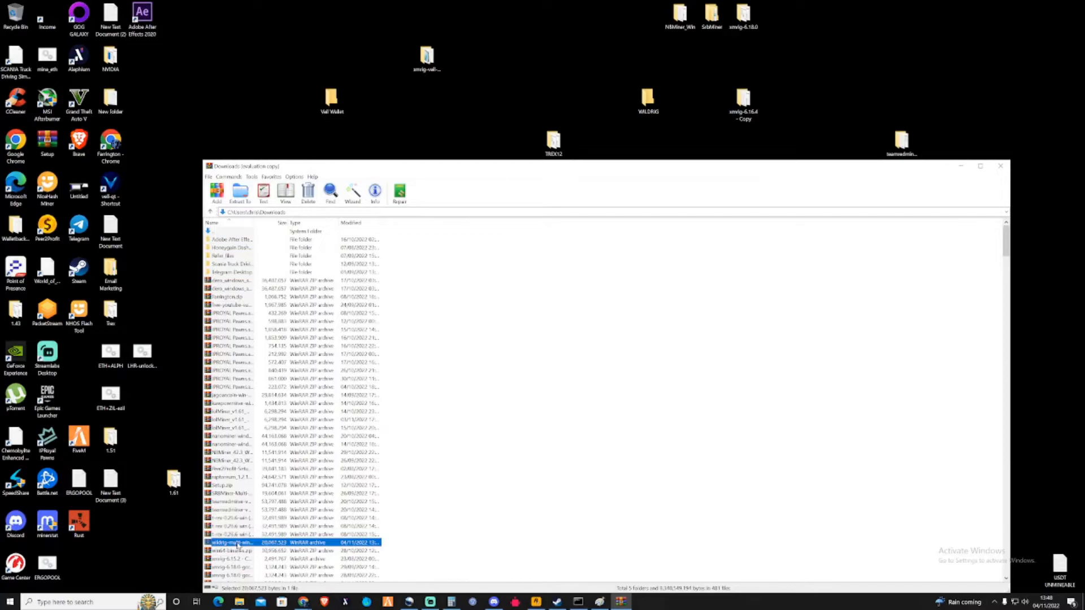
double_click(235, 542)
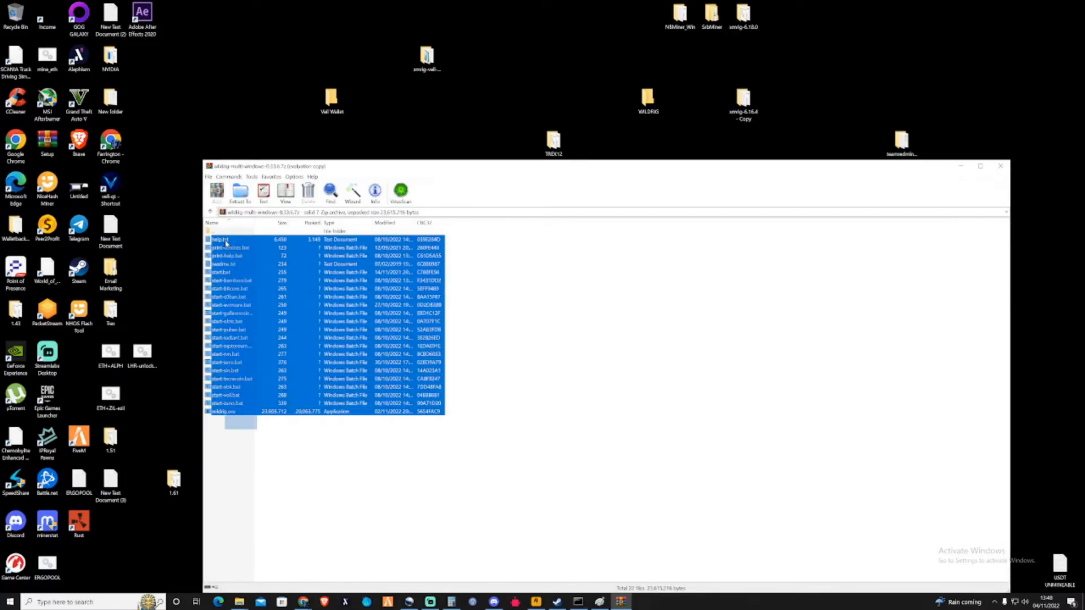
click(239, 192)
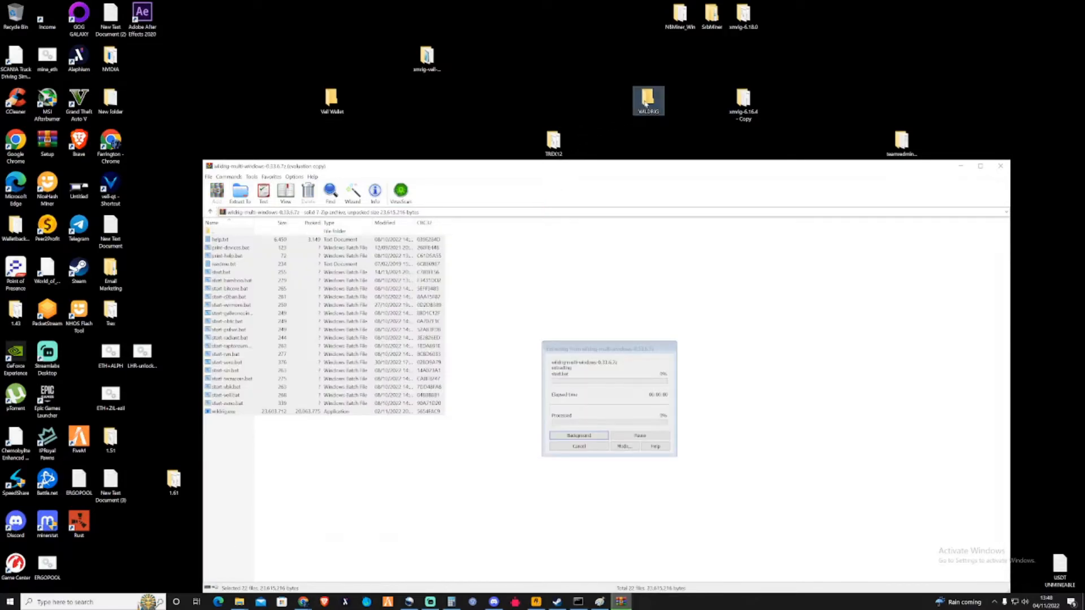
click(579, 435)
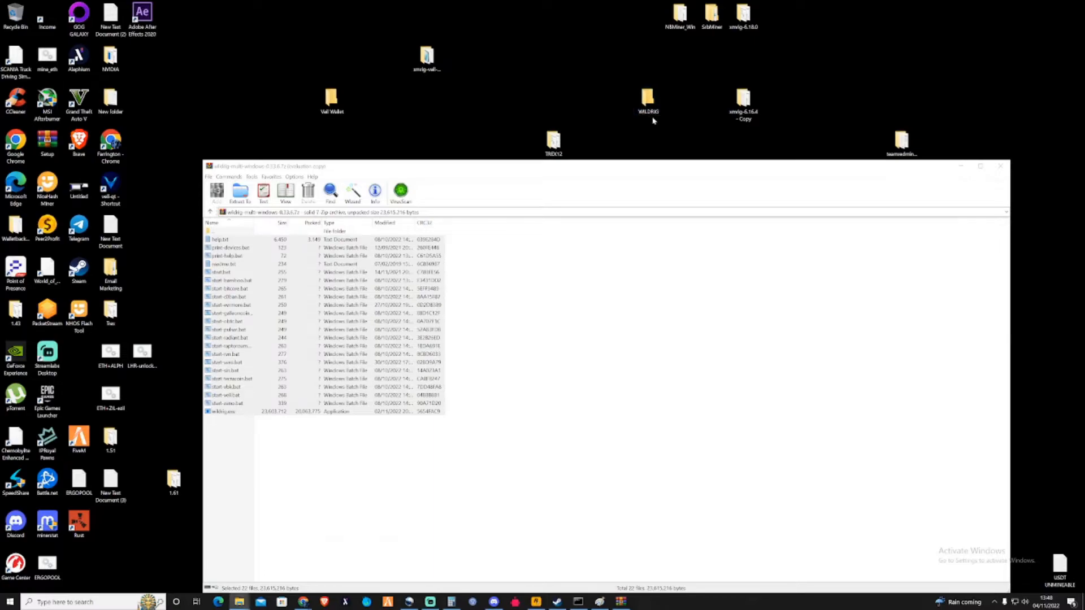
Step: Open start-evrmore.bat from the WILDRIG folder in Notepad
double_click(647, 97)
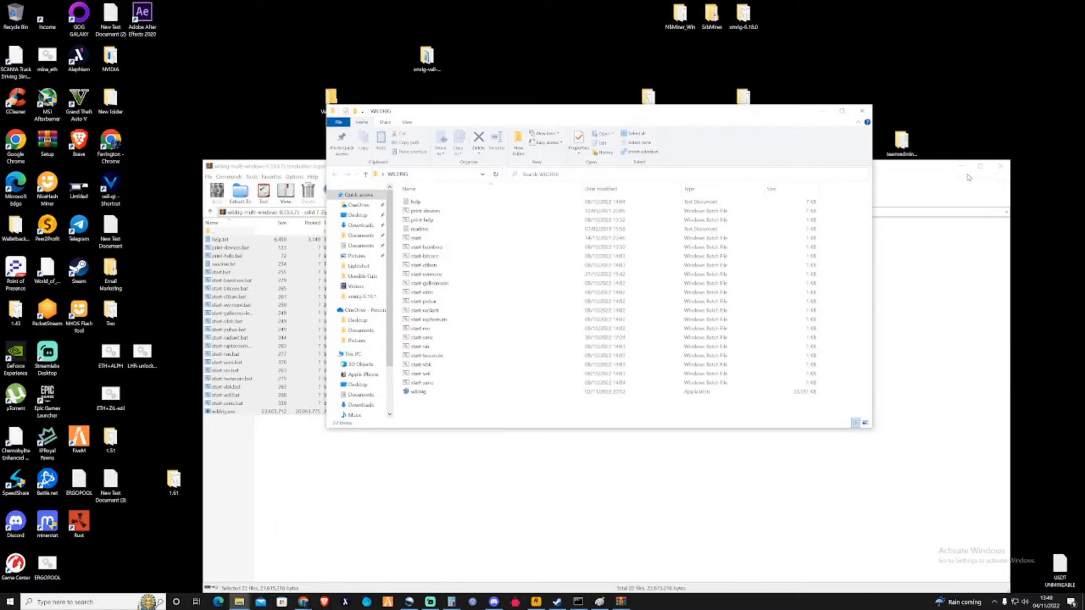
mouse_move(1000, 166)
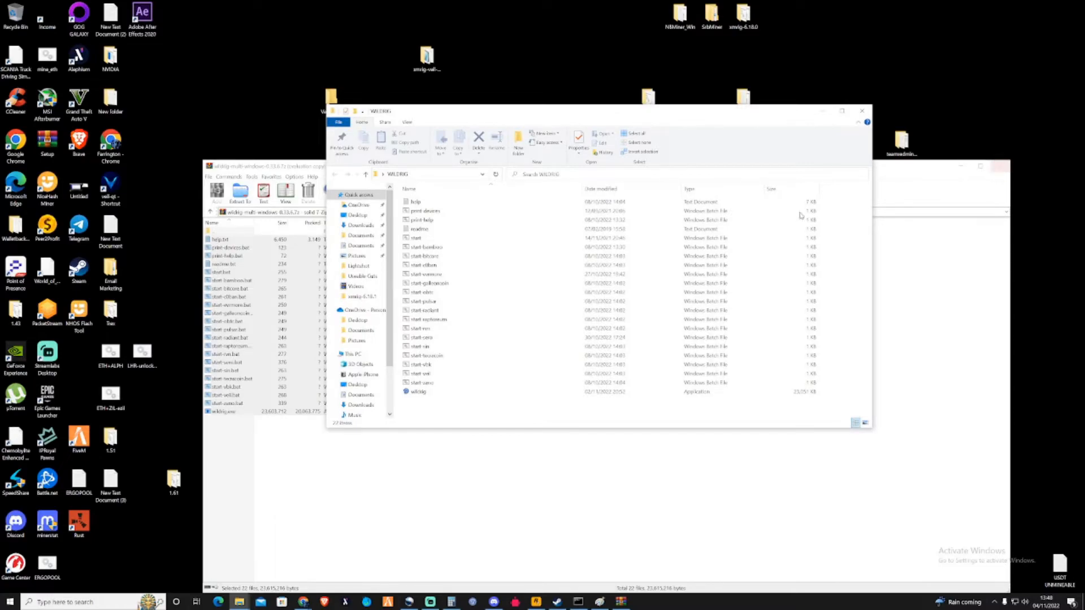
click(427, 274)
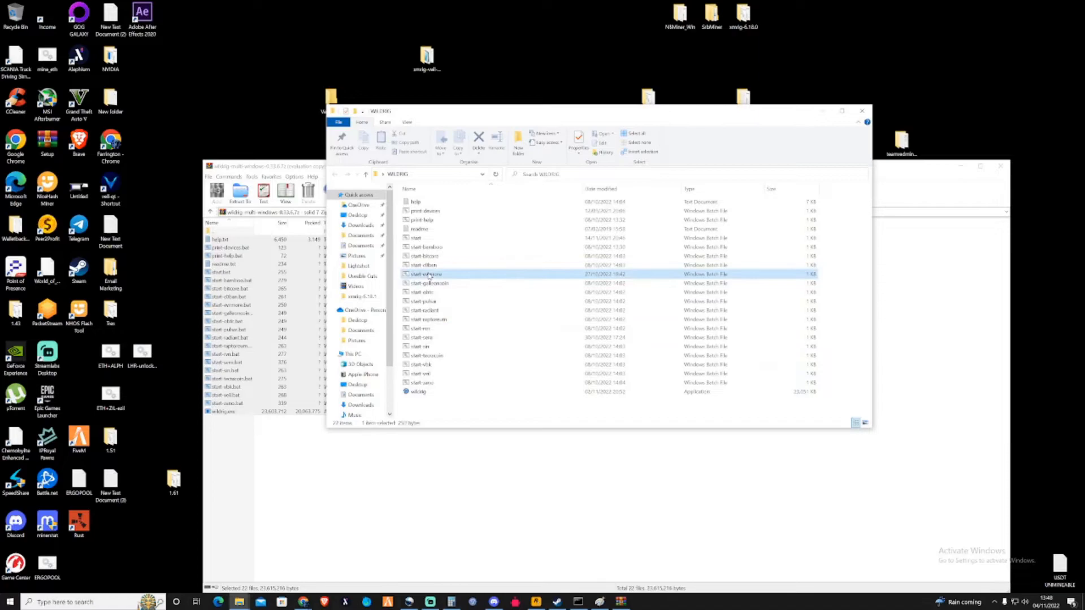
double_click(425, 274)
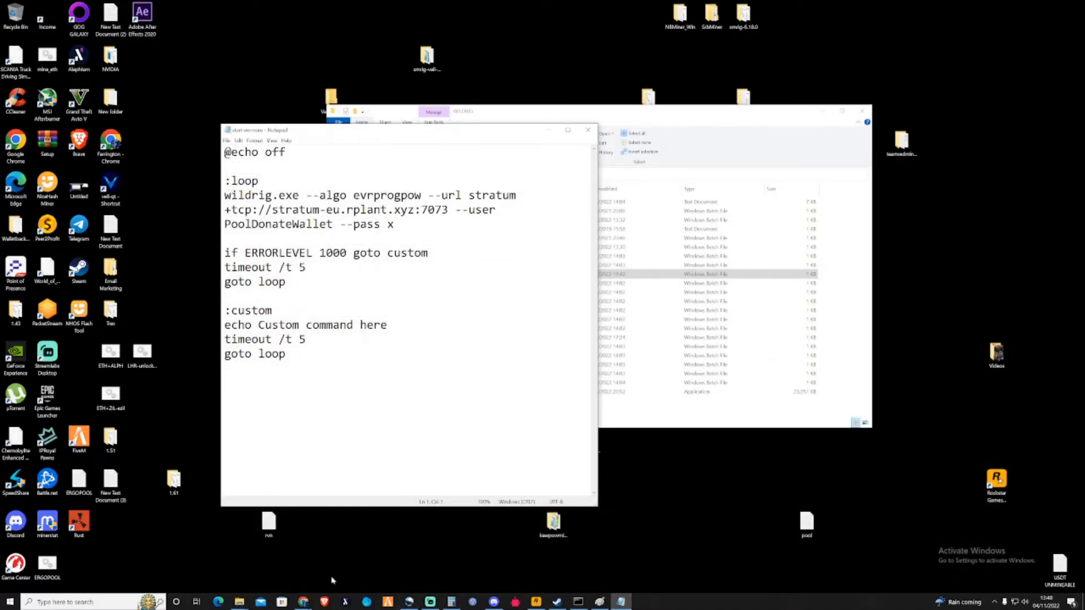
mouse_move(303, 602)
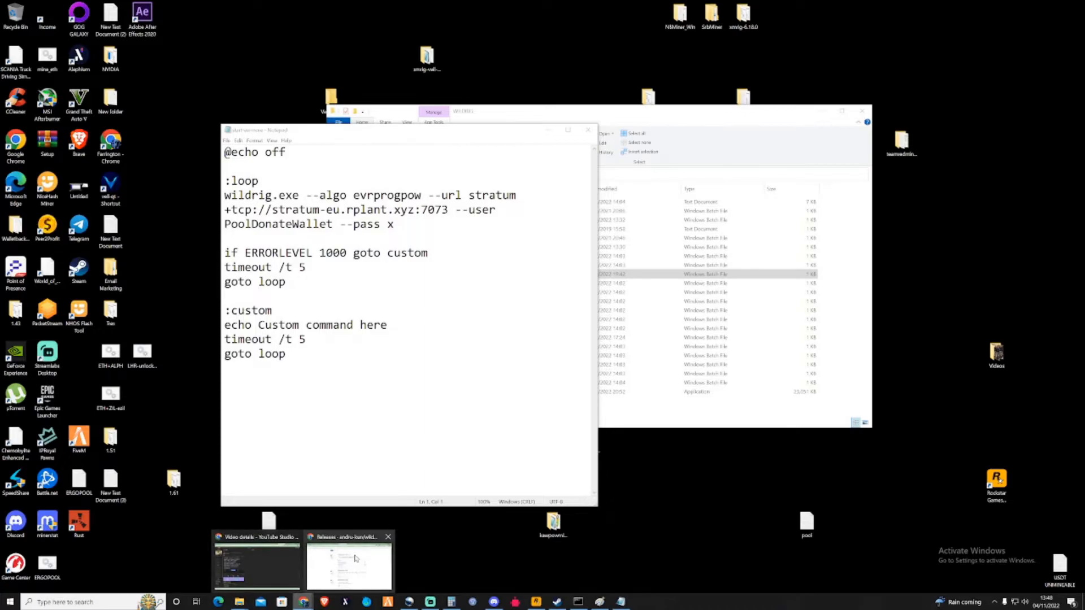
Step: Paste the rplant evrprogpow command with wallet.3090 into start-evrmore, save, and close Notepad
click(348, 560)
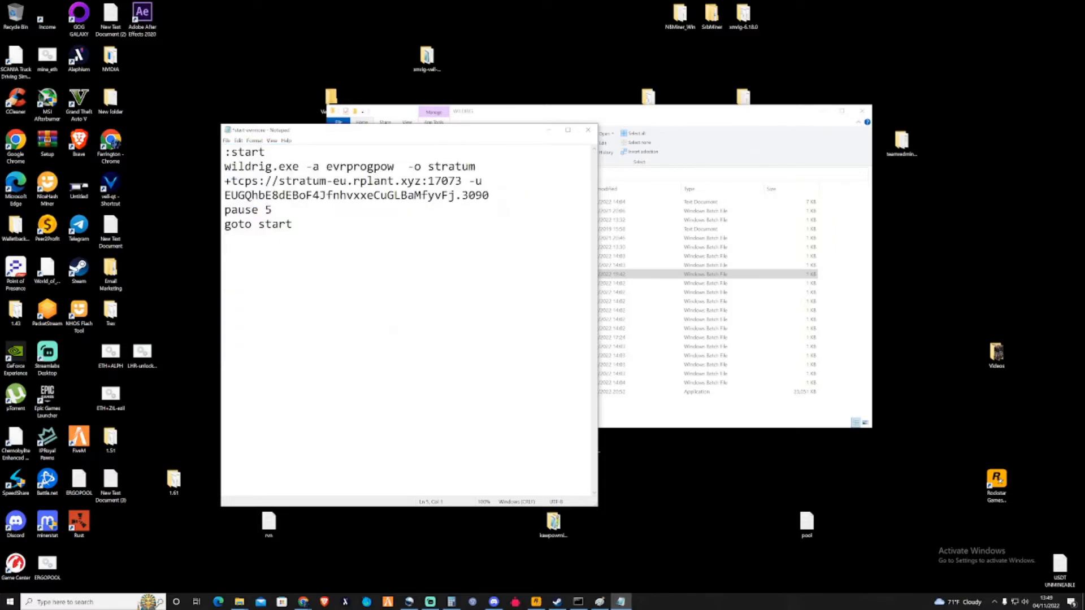
click(226, 141)
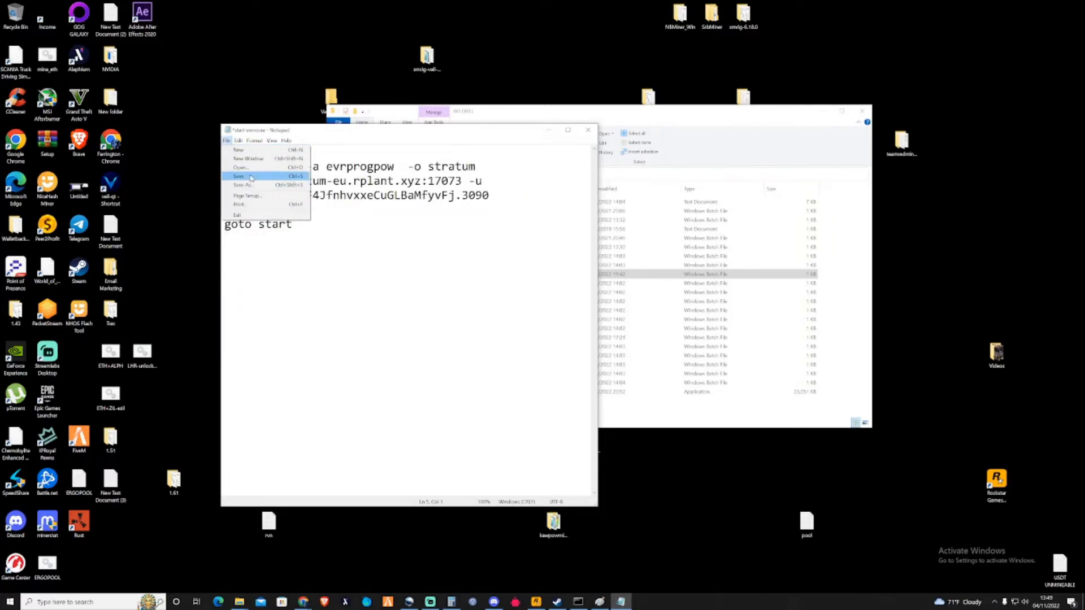
click(238, 176)
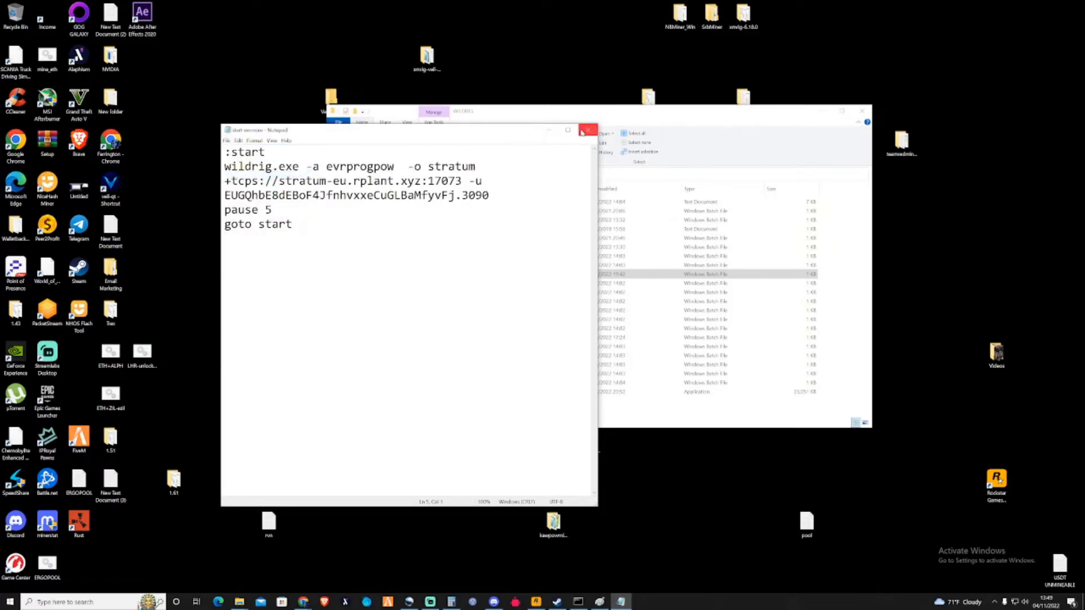
click(589, 131)
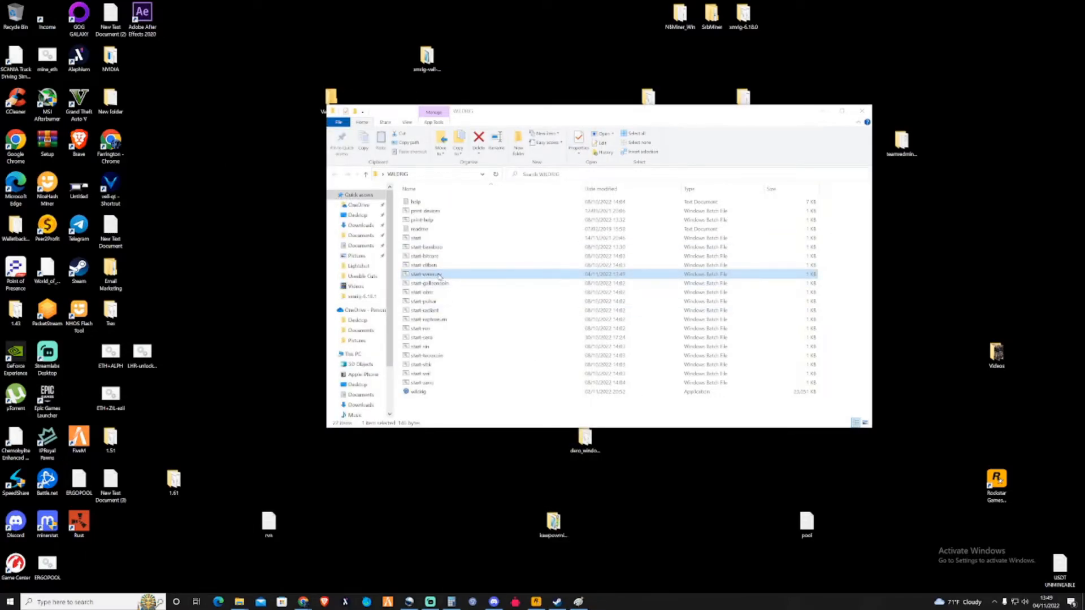
Step: Launch start-evrmore.bat and maximize the WildRig console to read the startup info
double_click(425, 274)
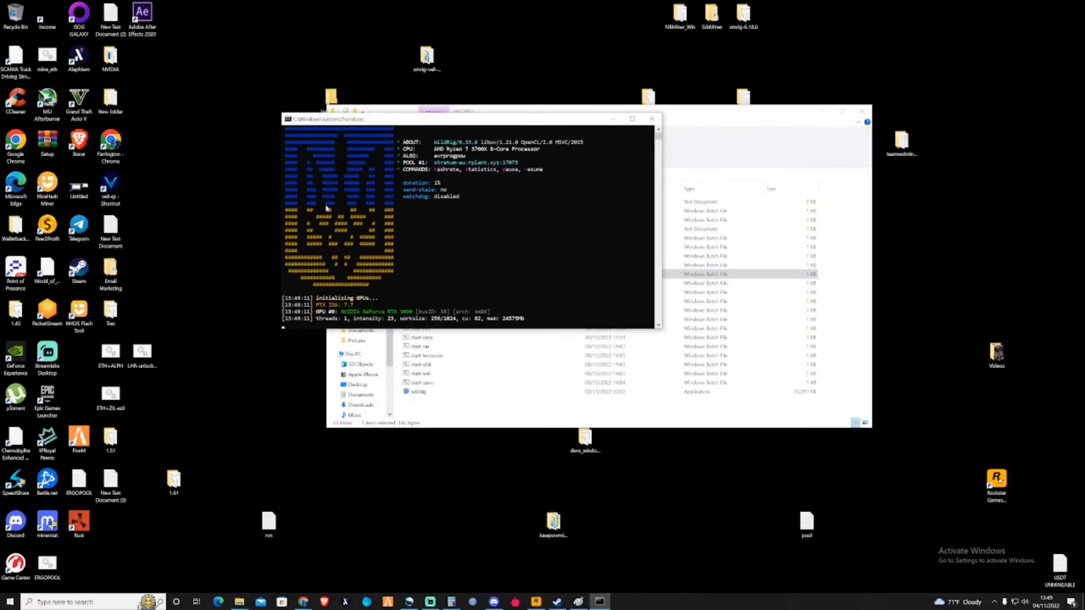
mouse_move(447, 259)
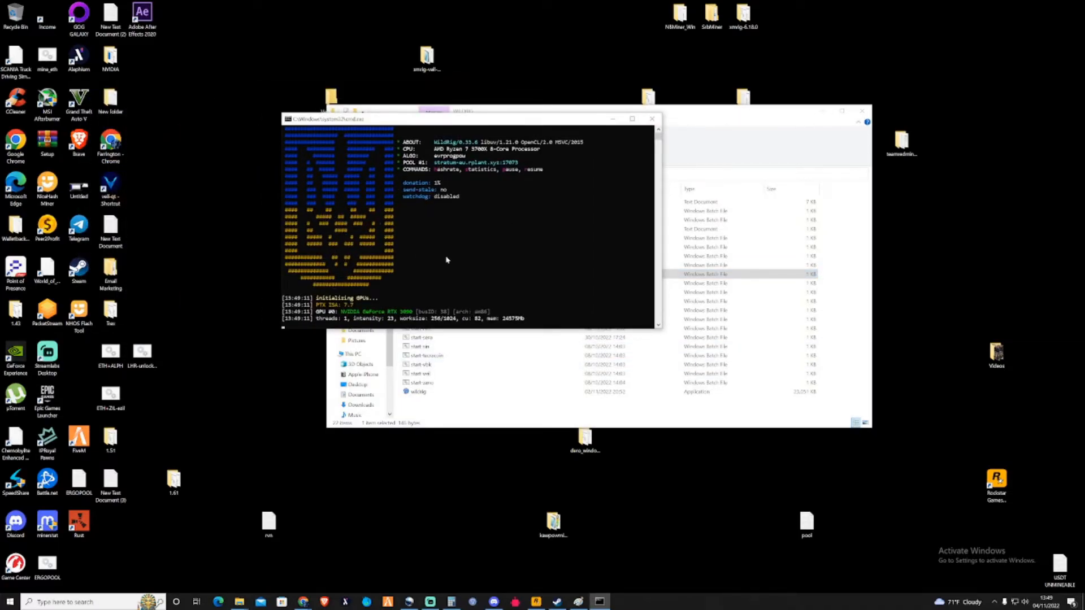
click(632, 120)
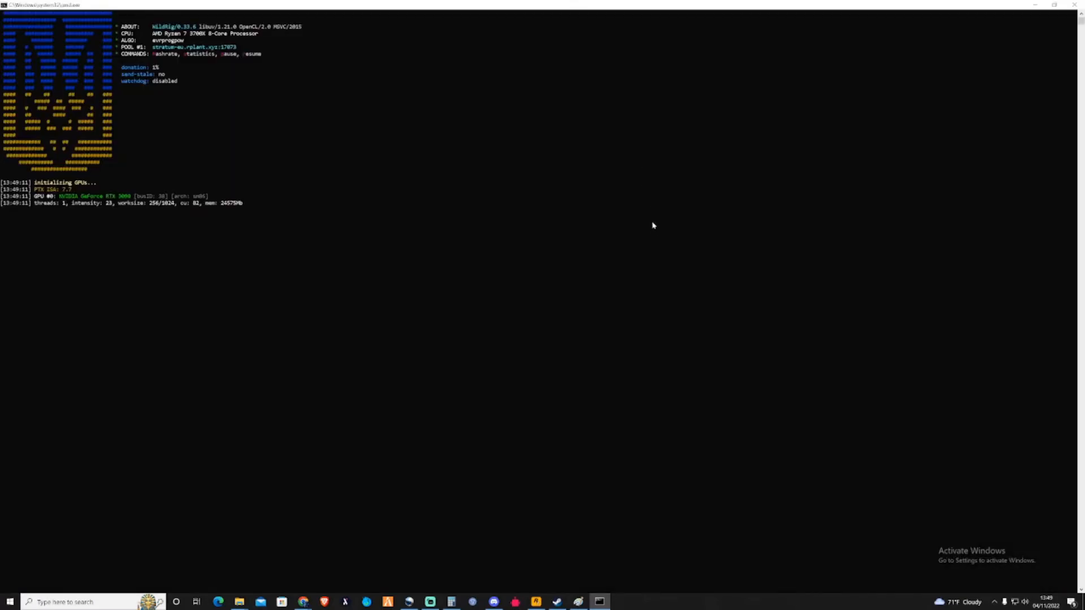
mouse_move(491, 213)
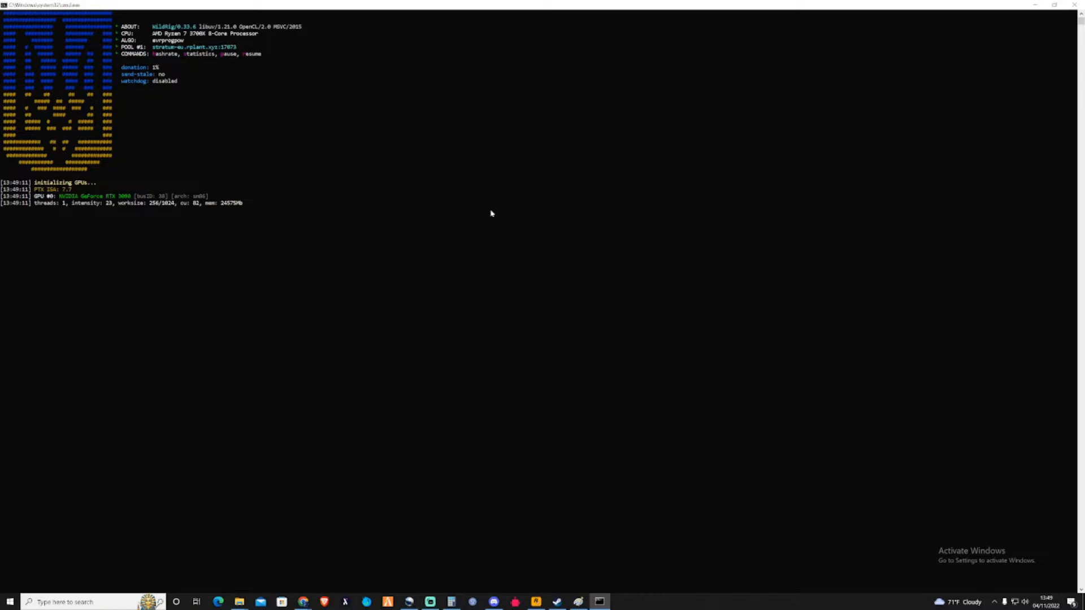
mouse_move(594, 216)
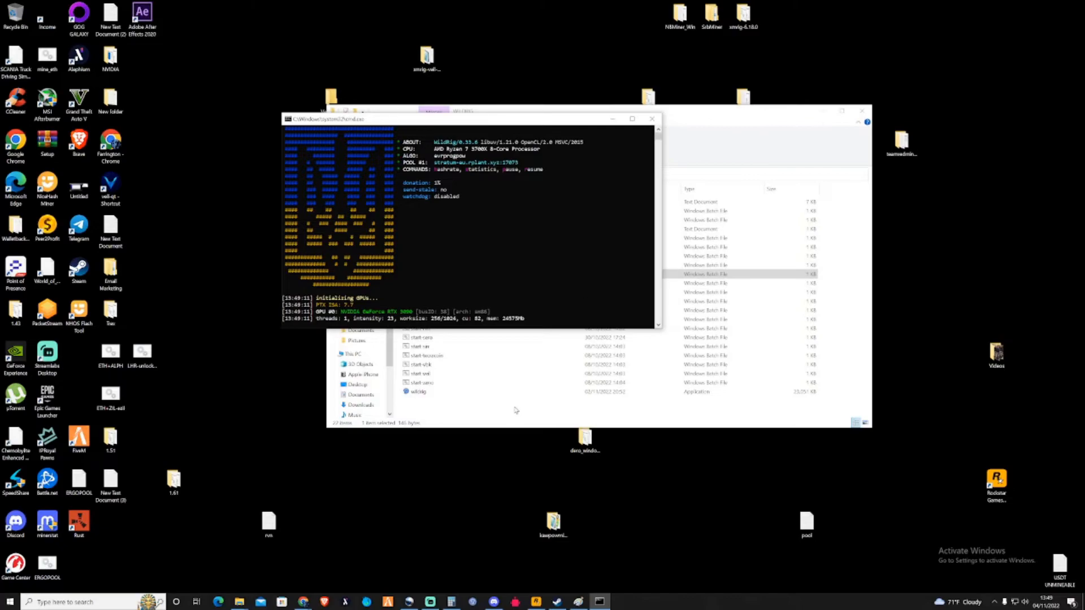
mouse_move(512, 538)
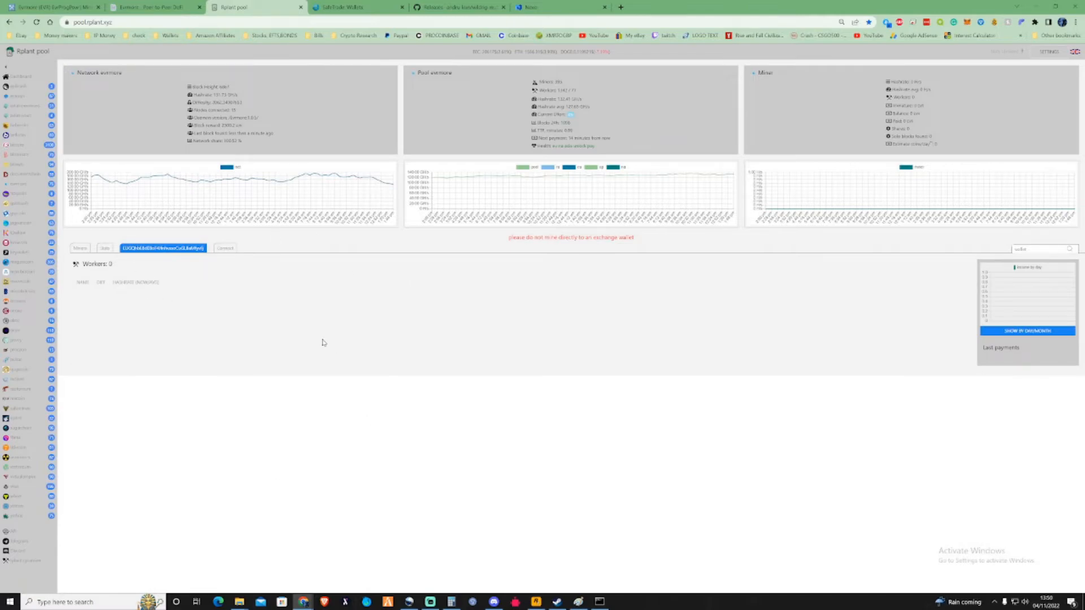
Step: Switch to Chrome showing the rplant pool dashboard for the Evrmore wallet
click(599, 602)
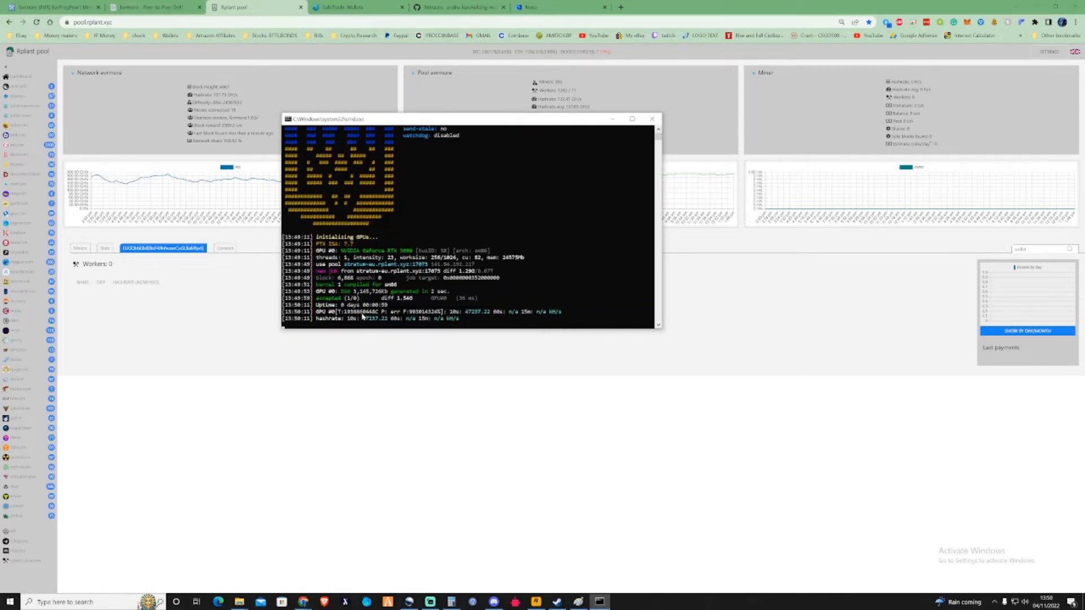
mouse_move(378, 324)
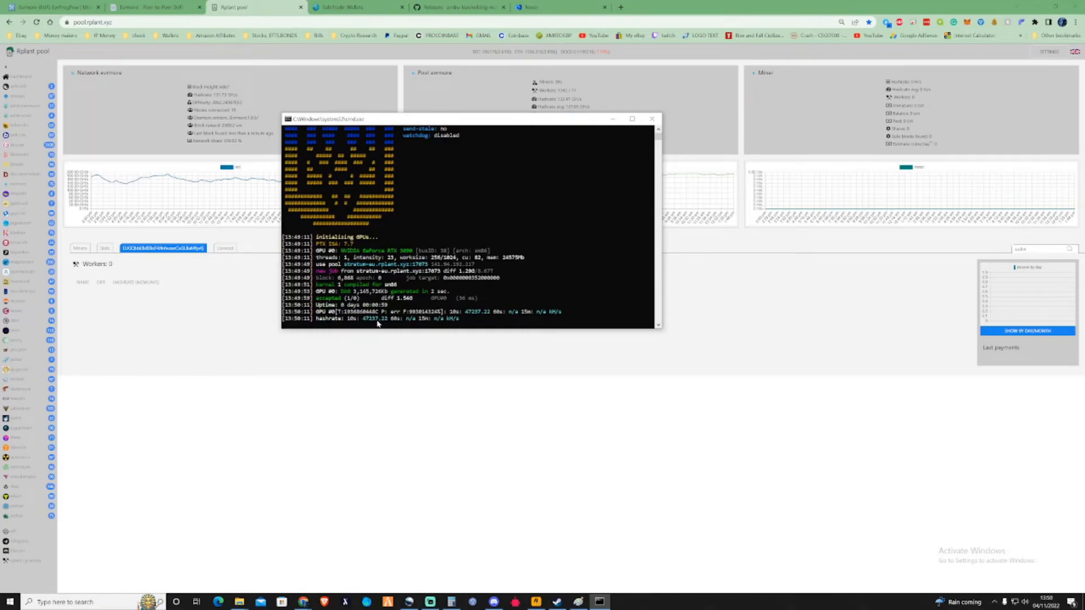
mouse_move(385, 324)
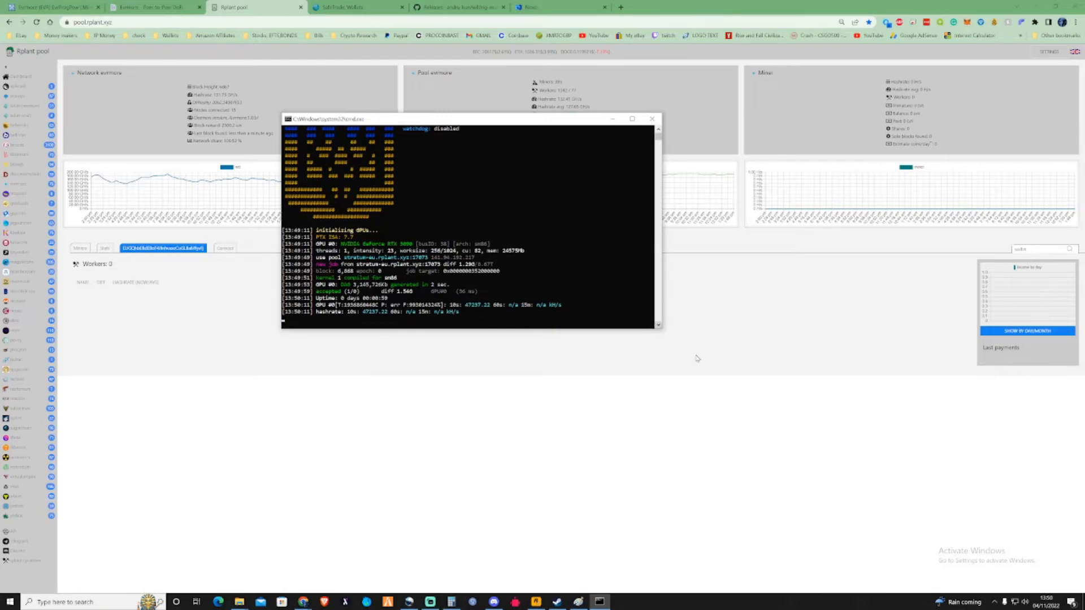
mouse_move(633, 297)
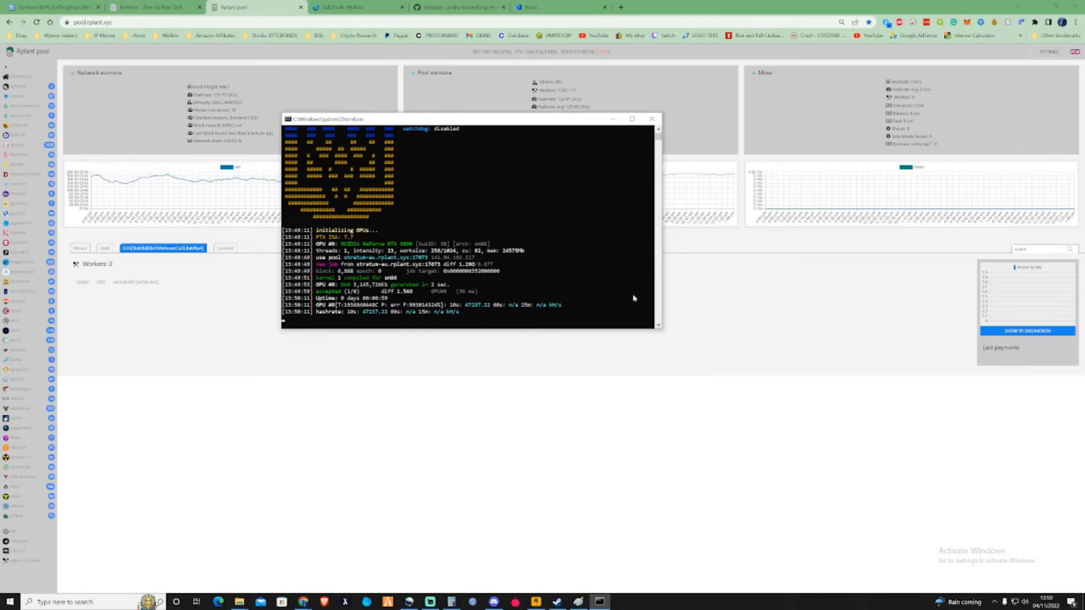
mouse_move(620, 299)
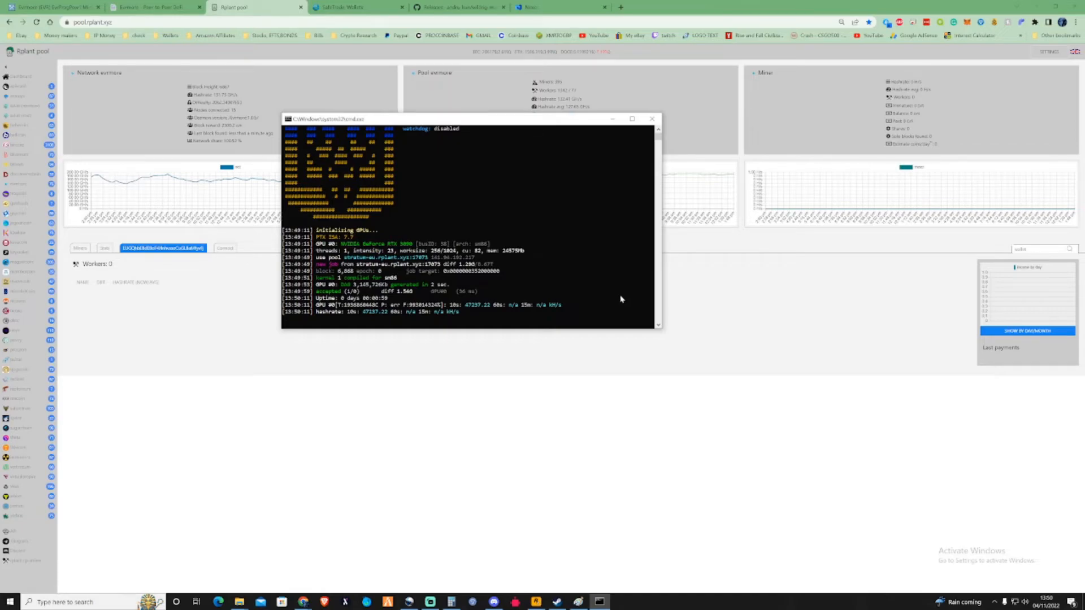
mouse_move(610, 299)
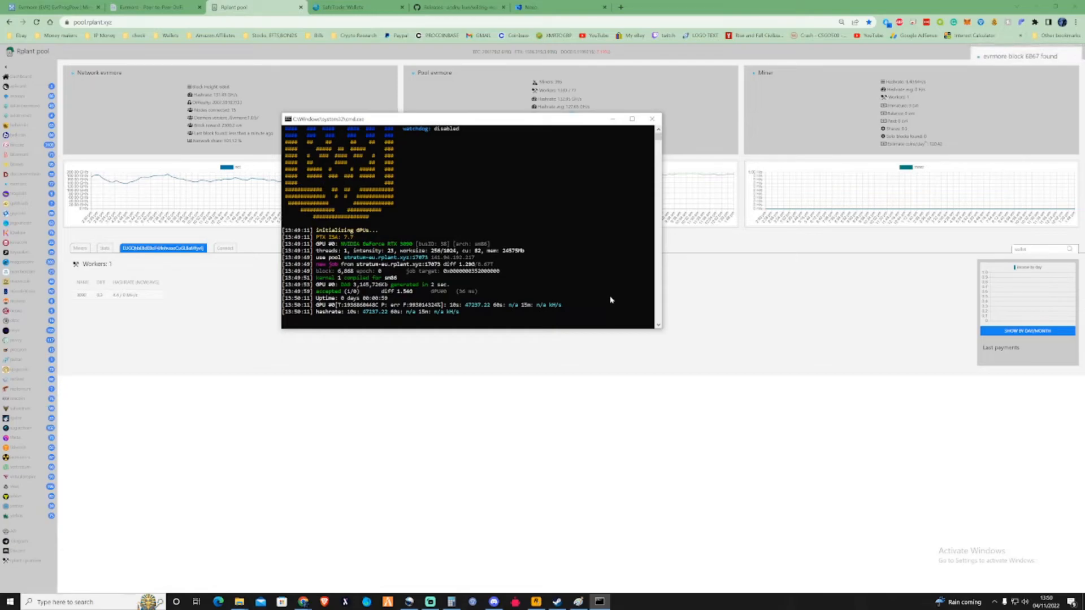
mouse_move(613, 307)
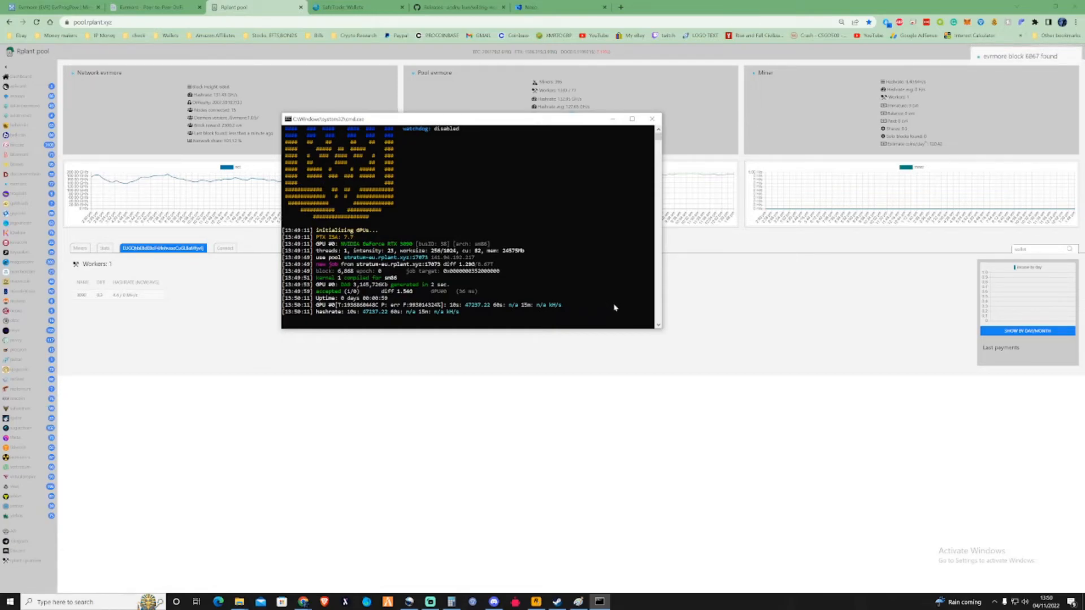
mouse_move(548, 361)
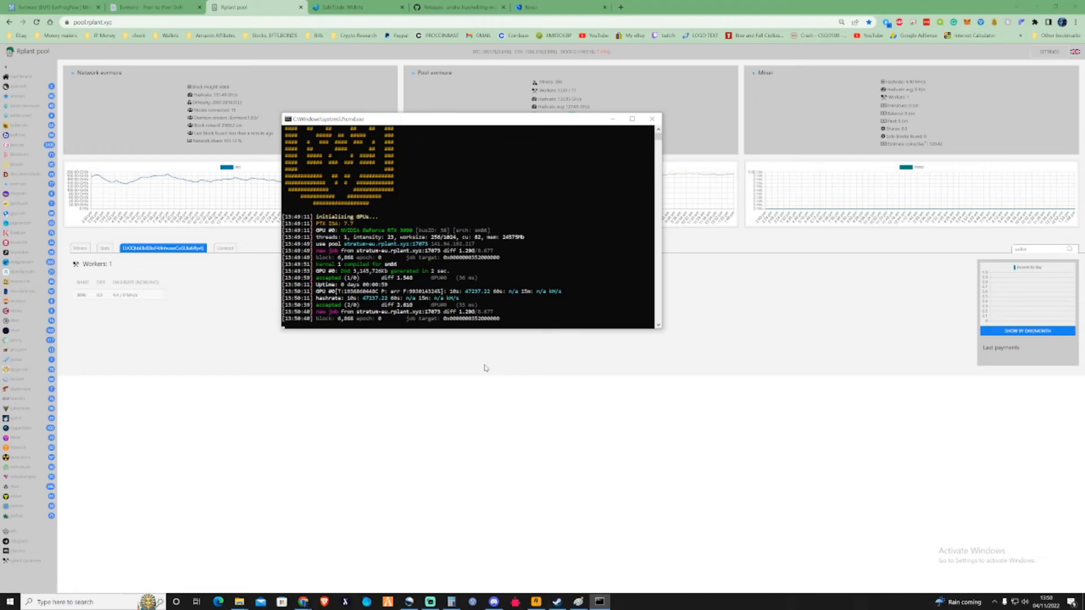
mouse_move(460, 368)
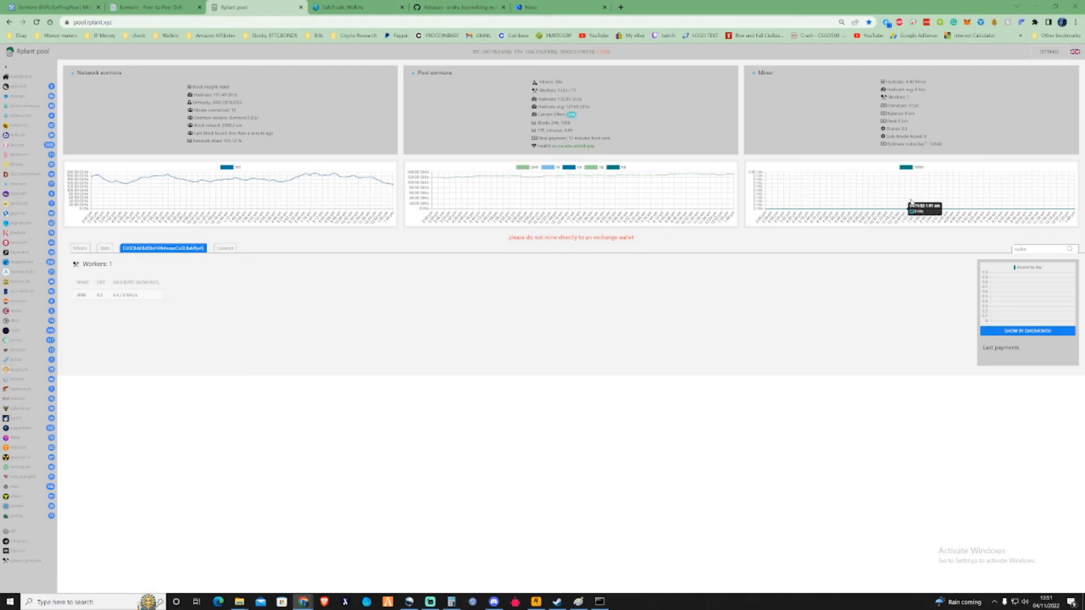
mouse_move(980, 201)
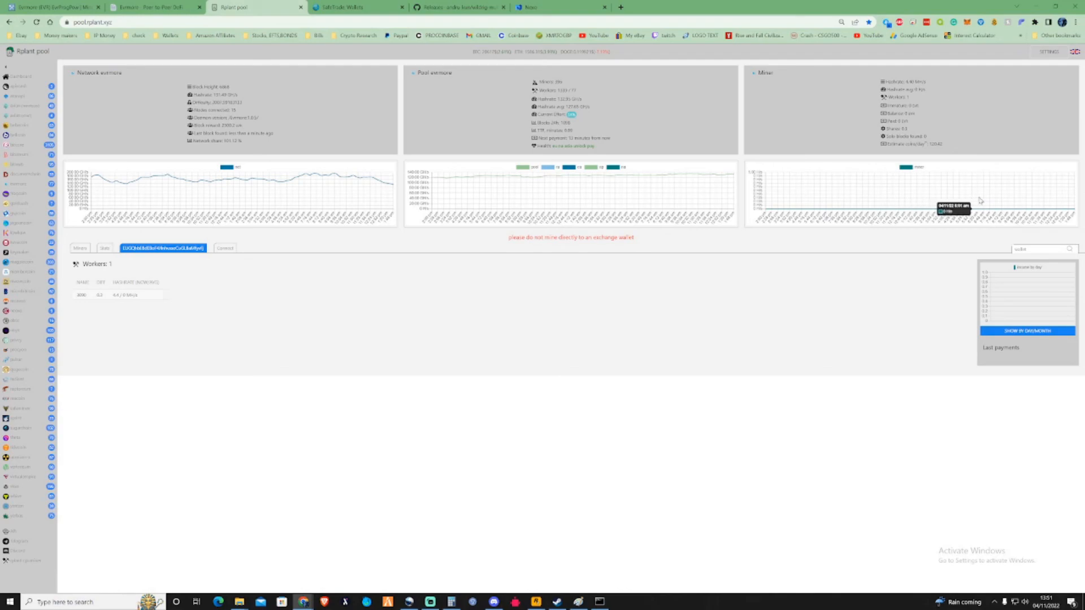